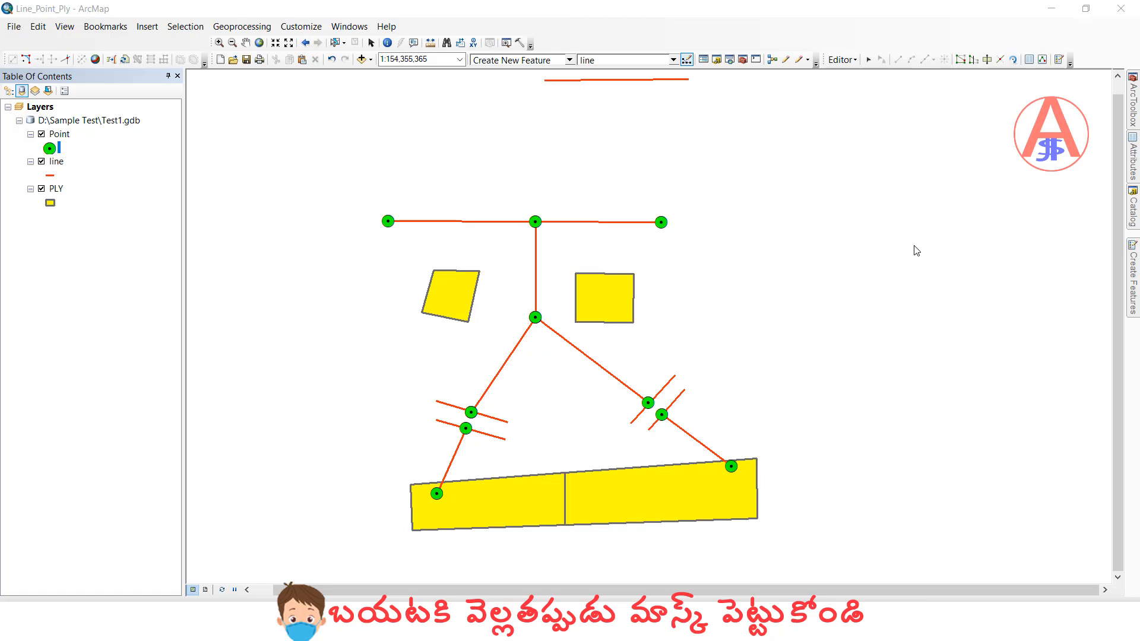
mouse_move(133, 204)
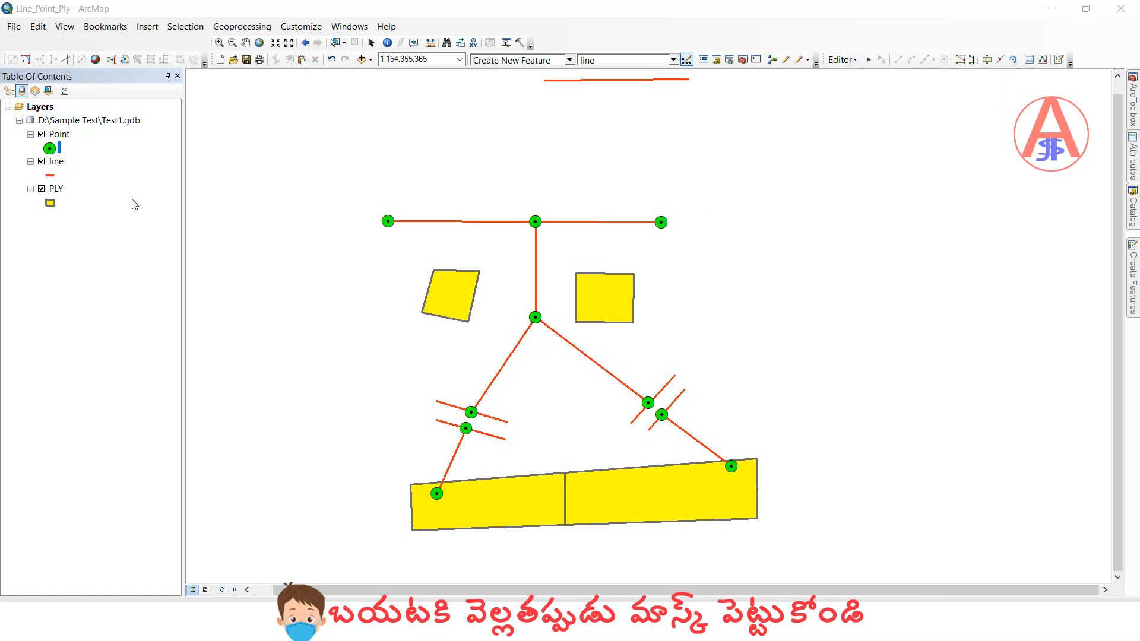
Step: Sketch a new bent line above the network, then bring up the Customize dialog via Customize > Customize Mode
left_click(56, 188)
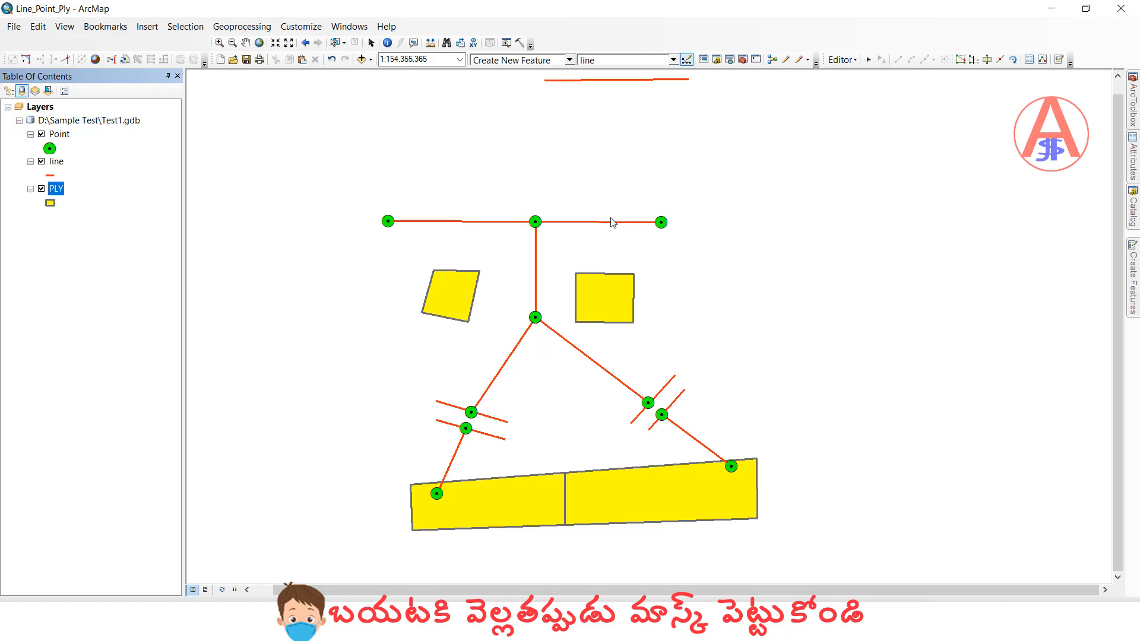
mouse_move(597, 183)
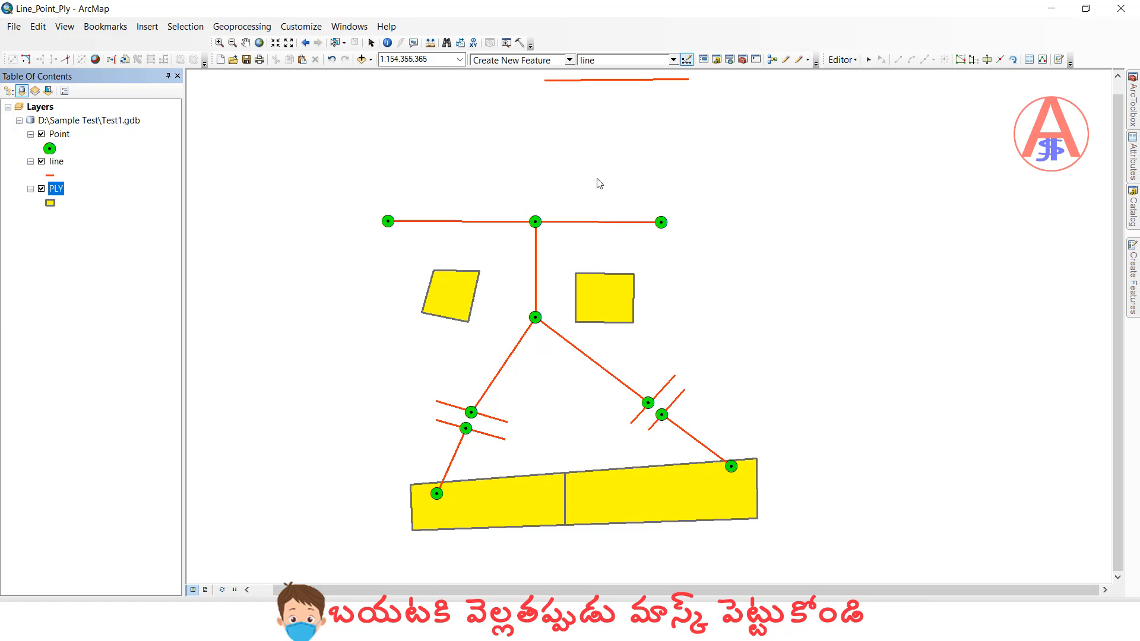
mouse_move(798, 59)
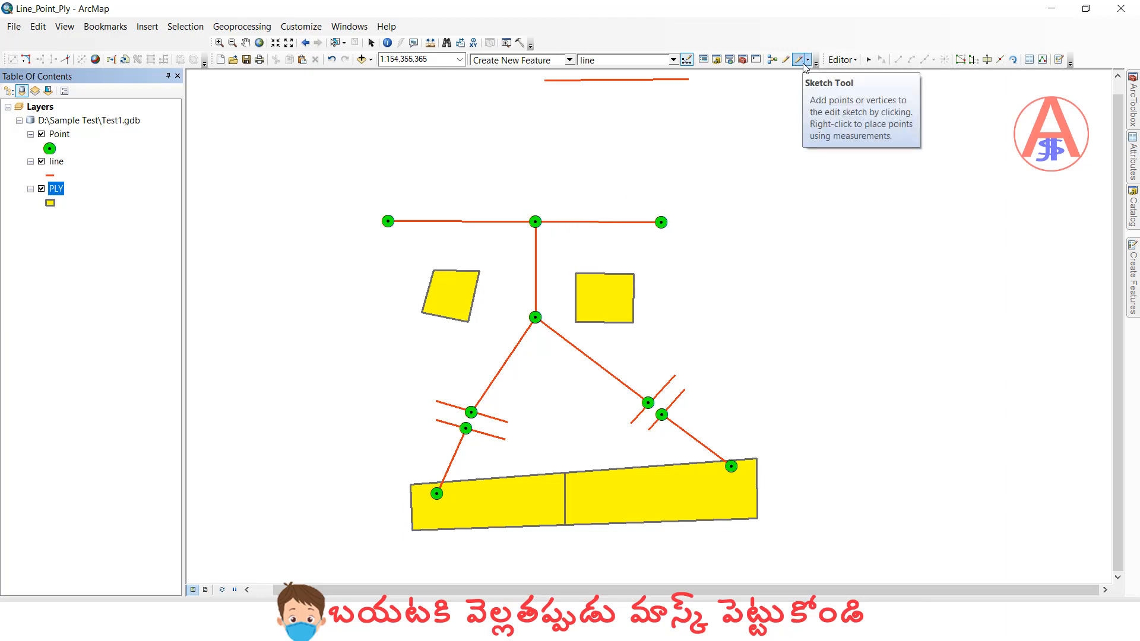
mouse_move(1060, 60)
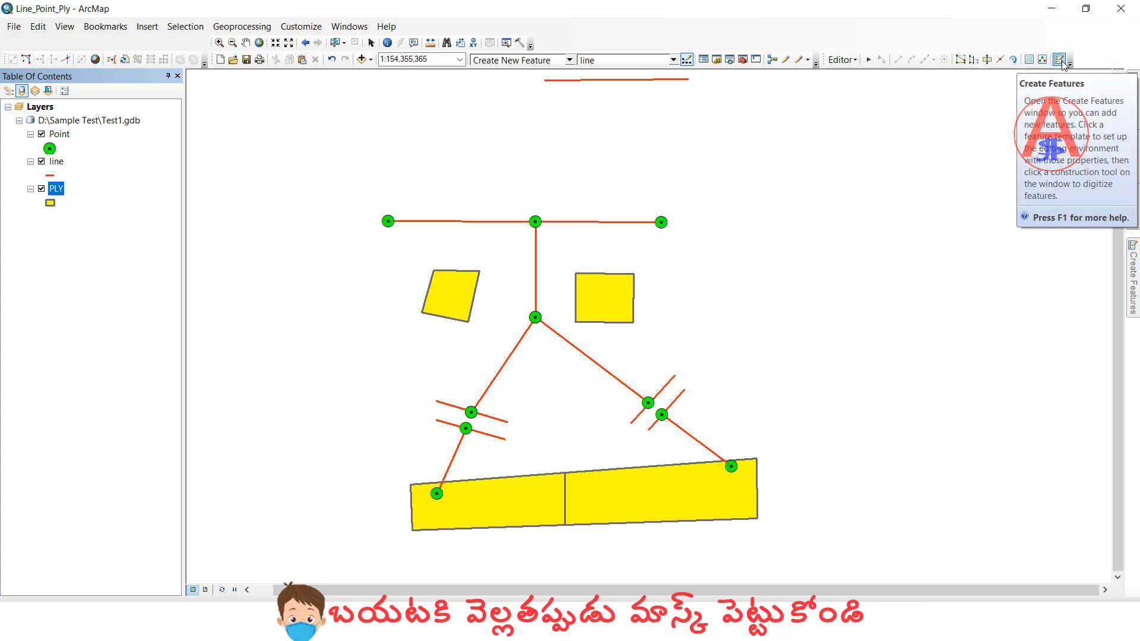
left_click(1059, 59)
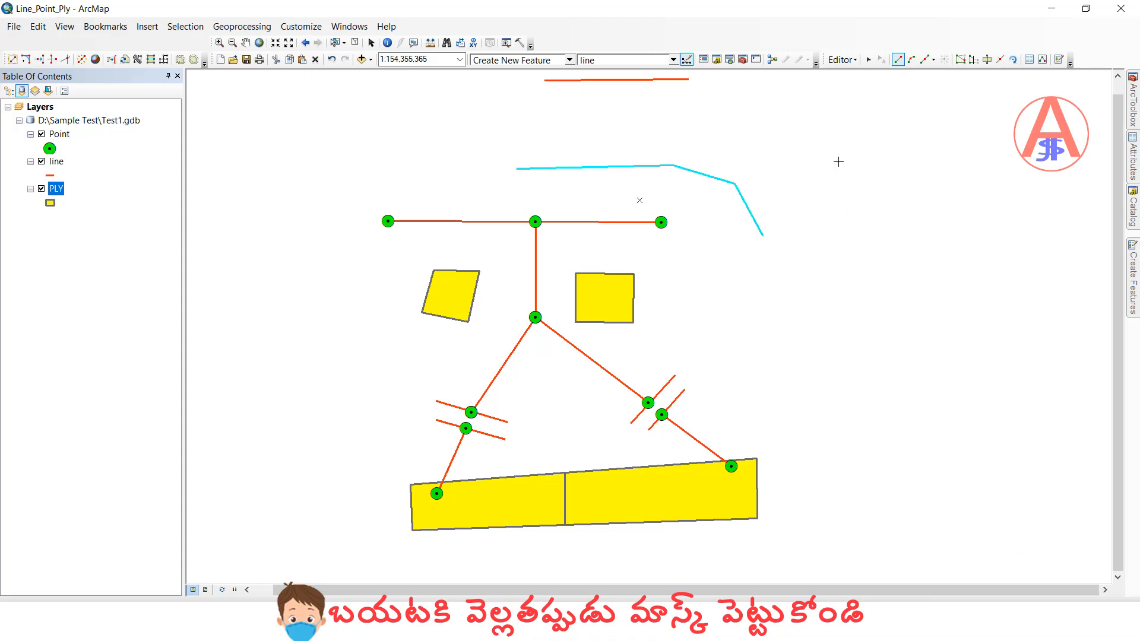
mouse_move(852, 109)
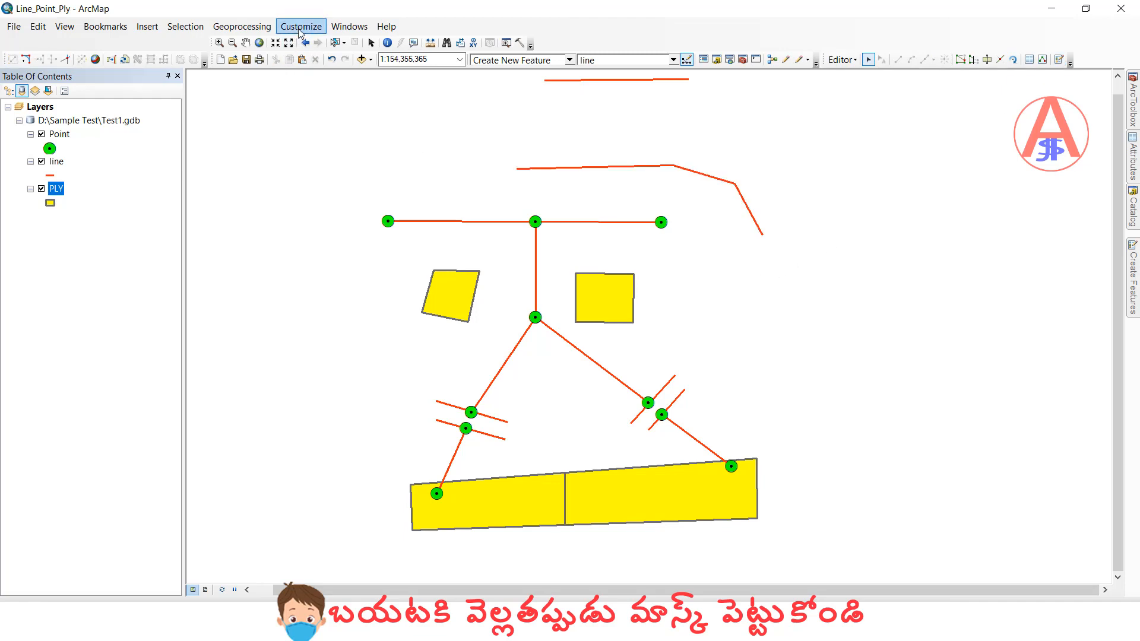
left_click(301, 26)
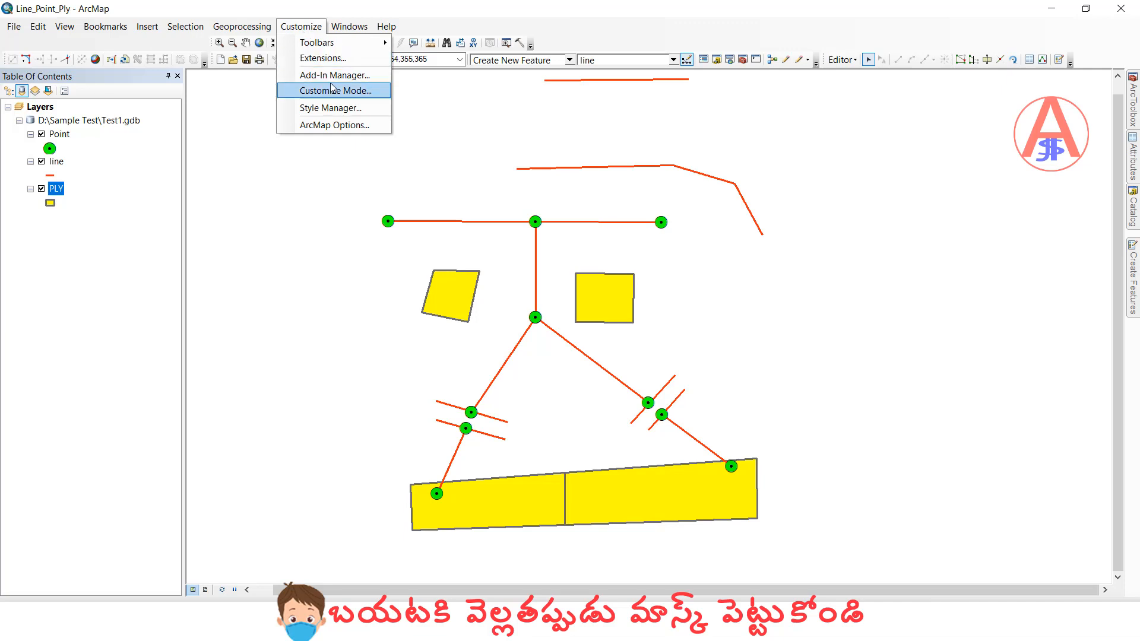
left_click(332, 90)
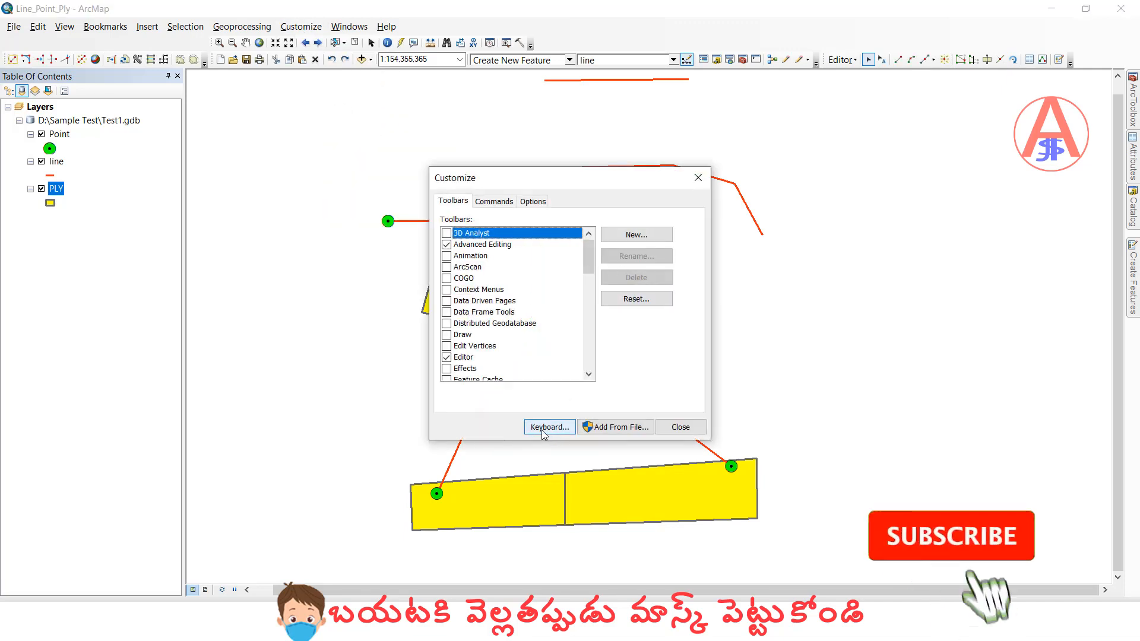
Step: In Customize Keyboard, find Edit Tool, remove its old key and assign Alt+E
left_click(548, 426)
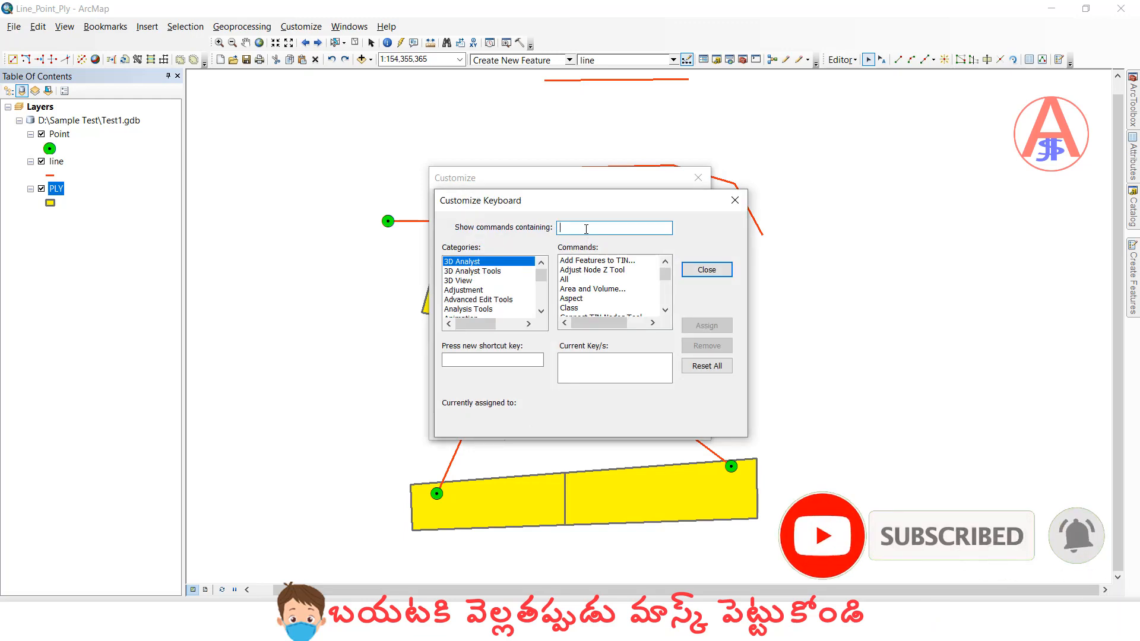
type("edit tool")
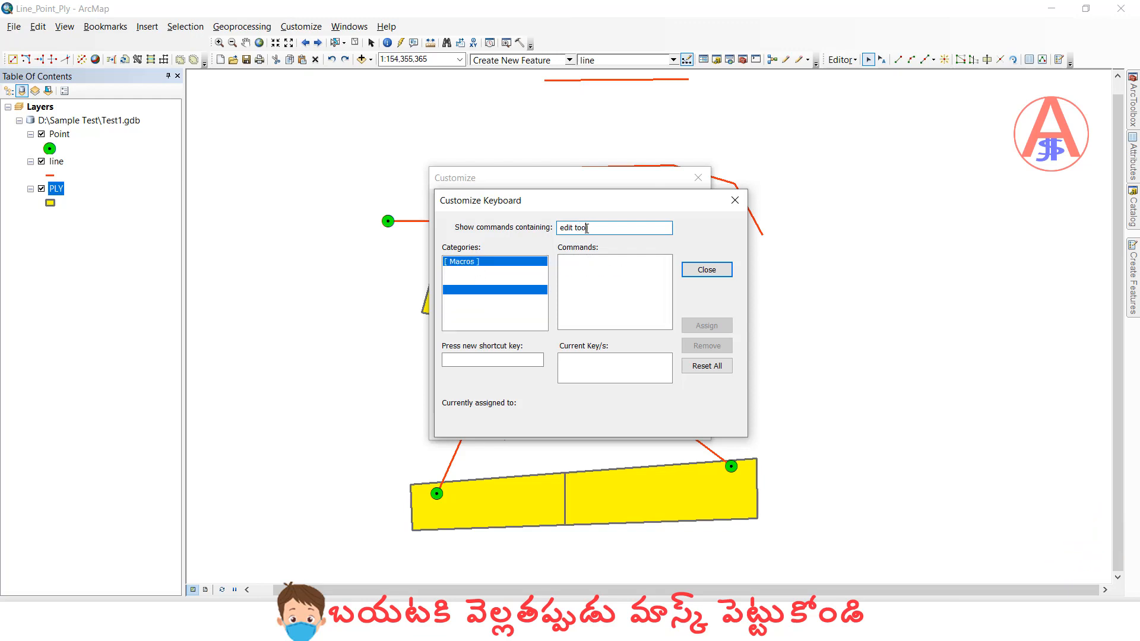
left_click(574, 260)
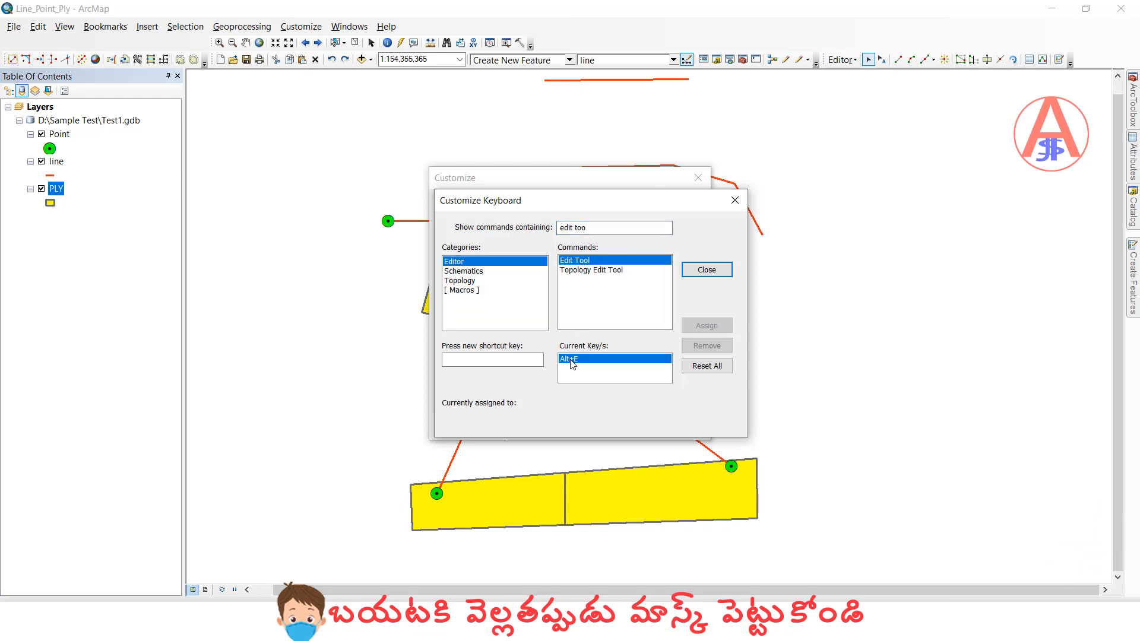
left_click(491, 360)
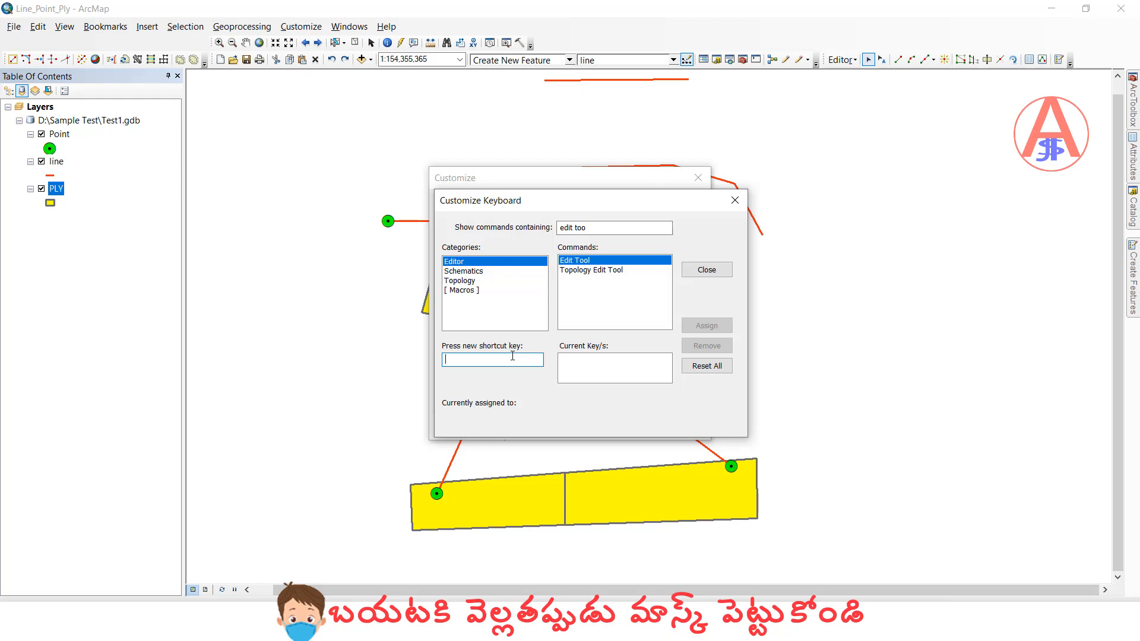
type("Alt+E")
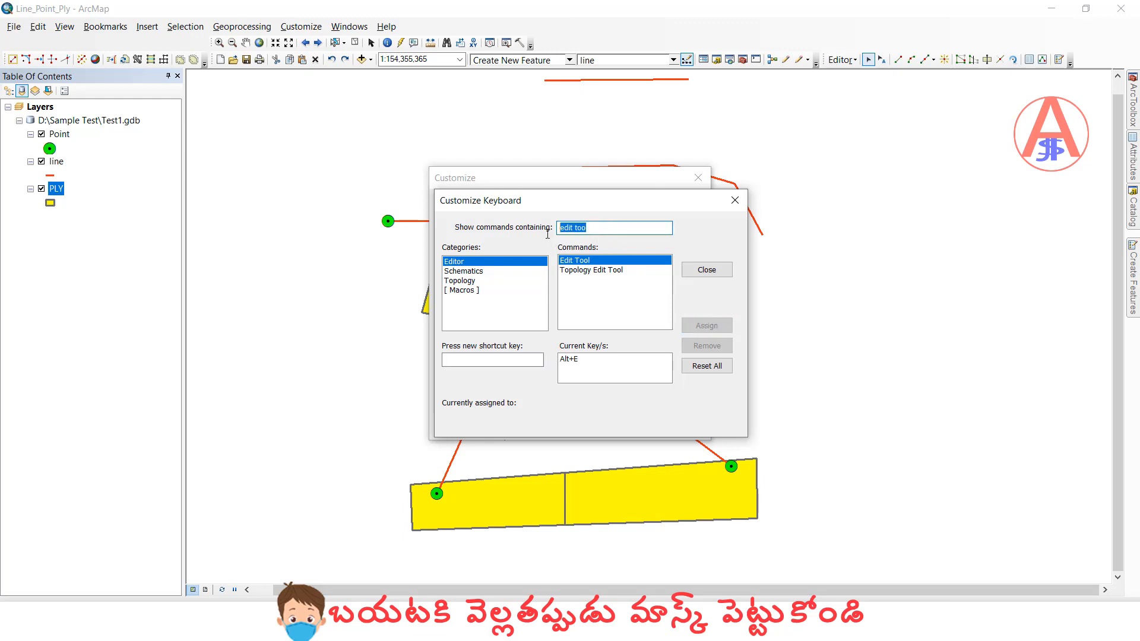
Step: Find Sketch Tool, remove its Alt+D shortcut and reassign Alt+D
type("sketch")
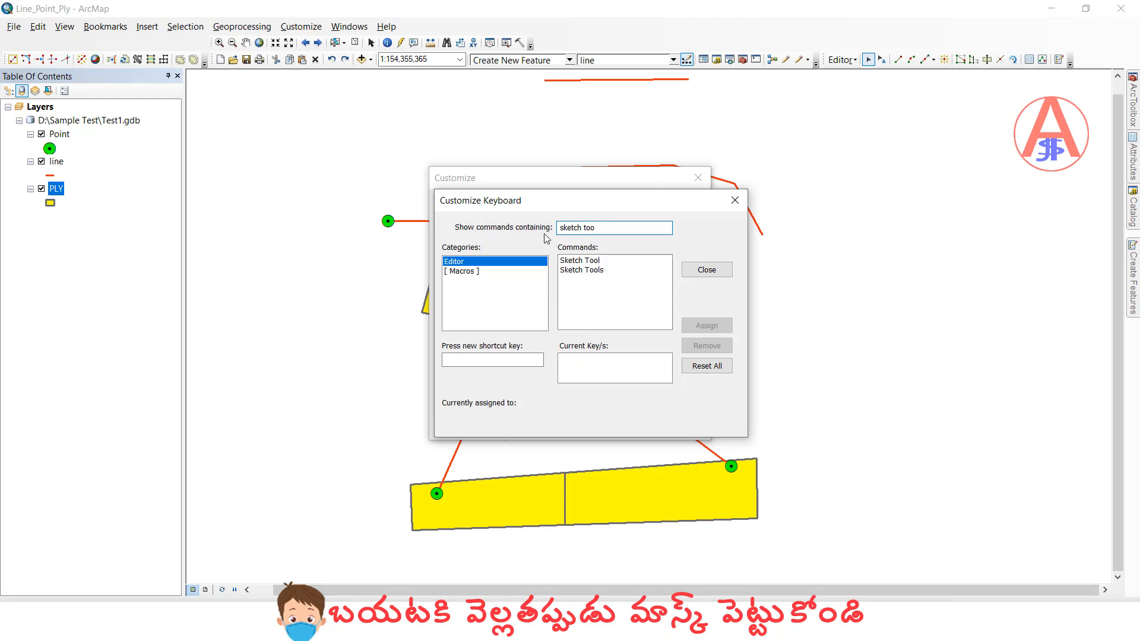
left_click(580, 259)
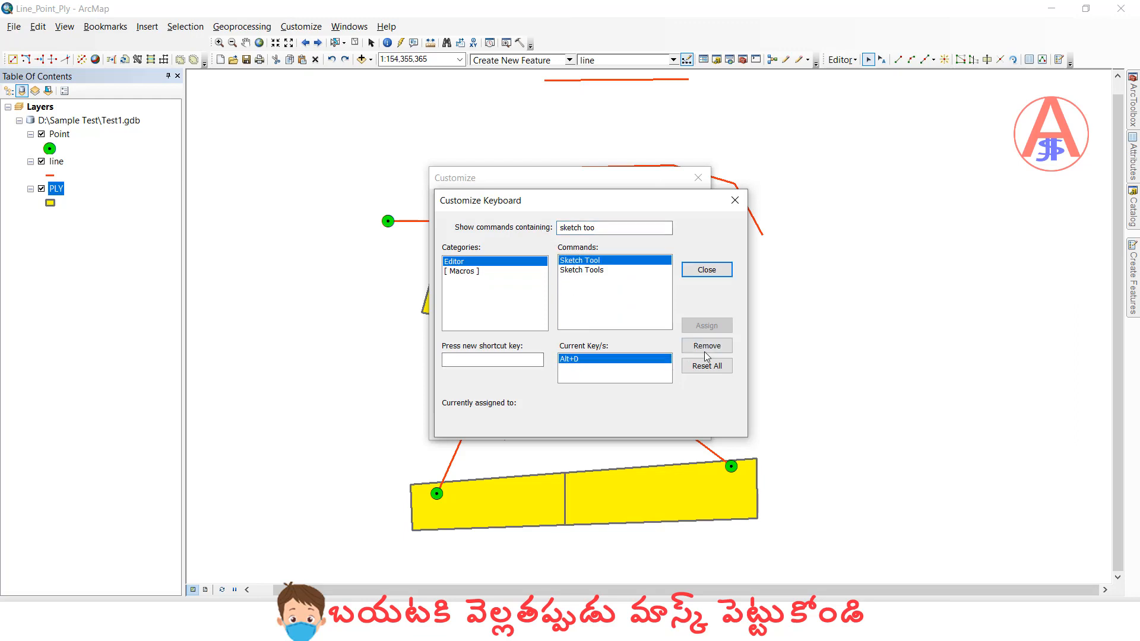
left_click(705, 345)
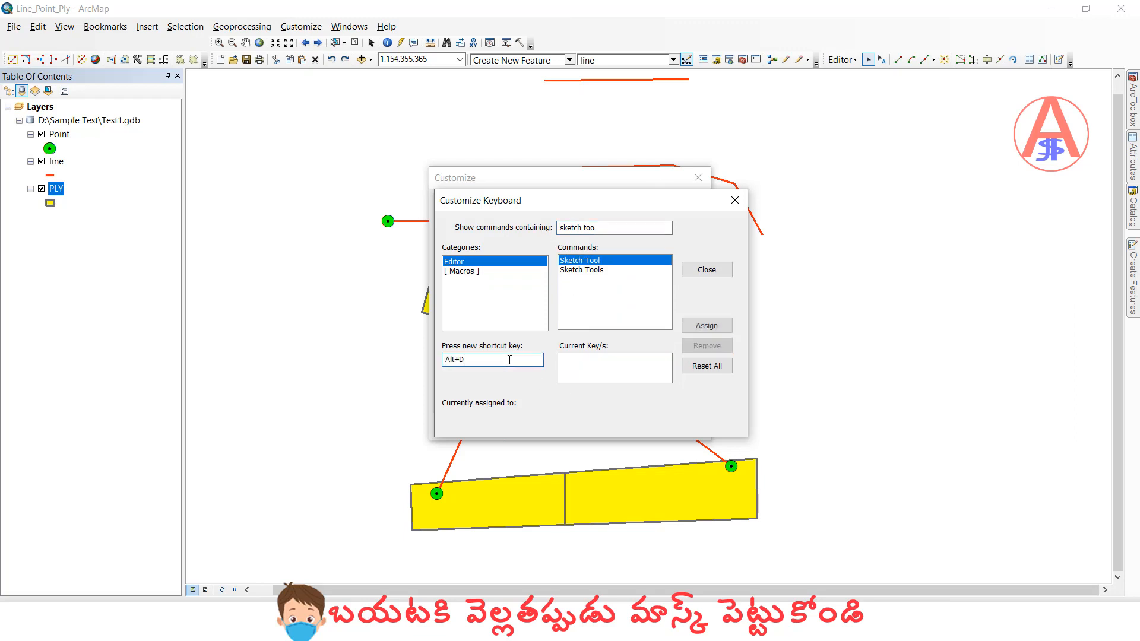
left_click(704, 325)
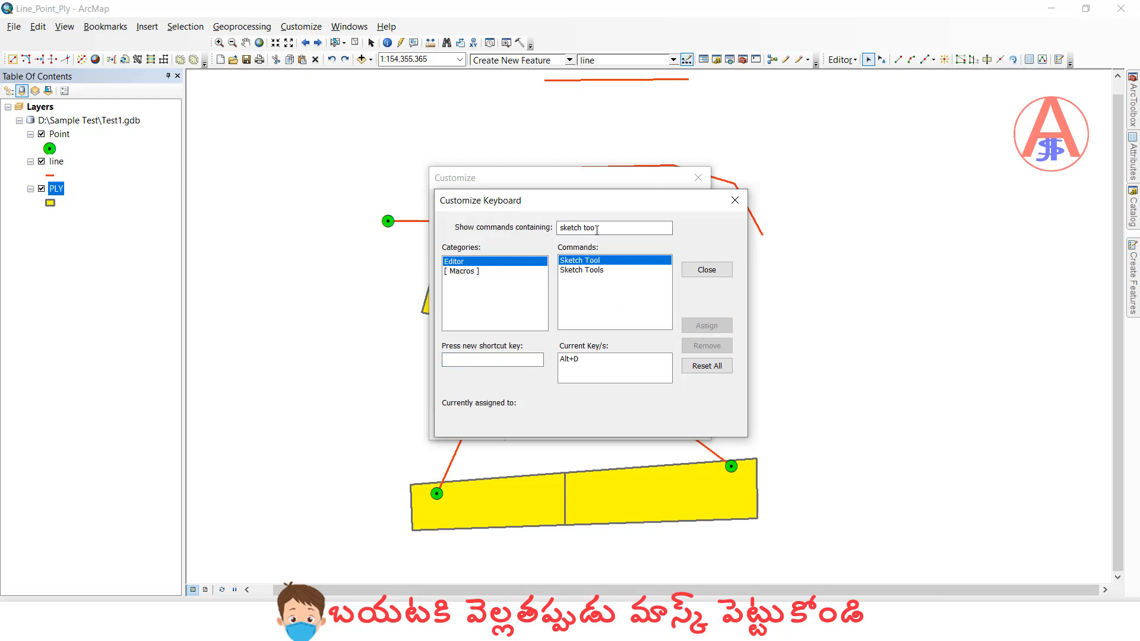
Step: Find Finish Sketch and assign it the additional shortcut Alt+Q alongside F2
type("finish sk")
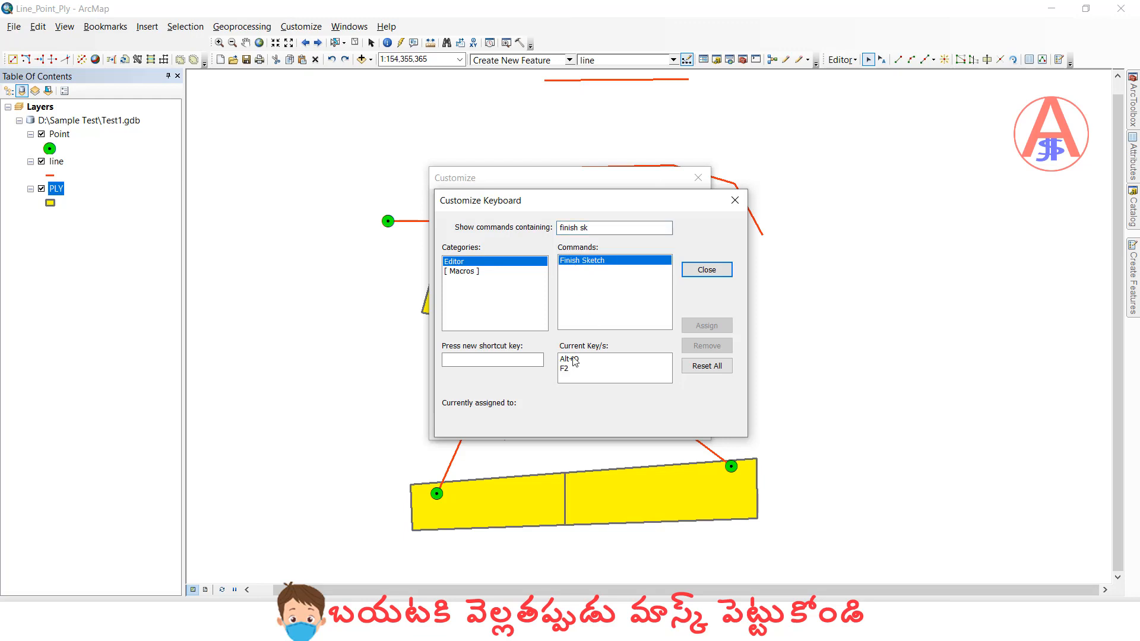
left_click(491, 359)
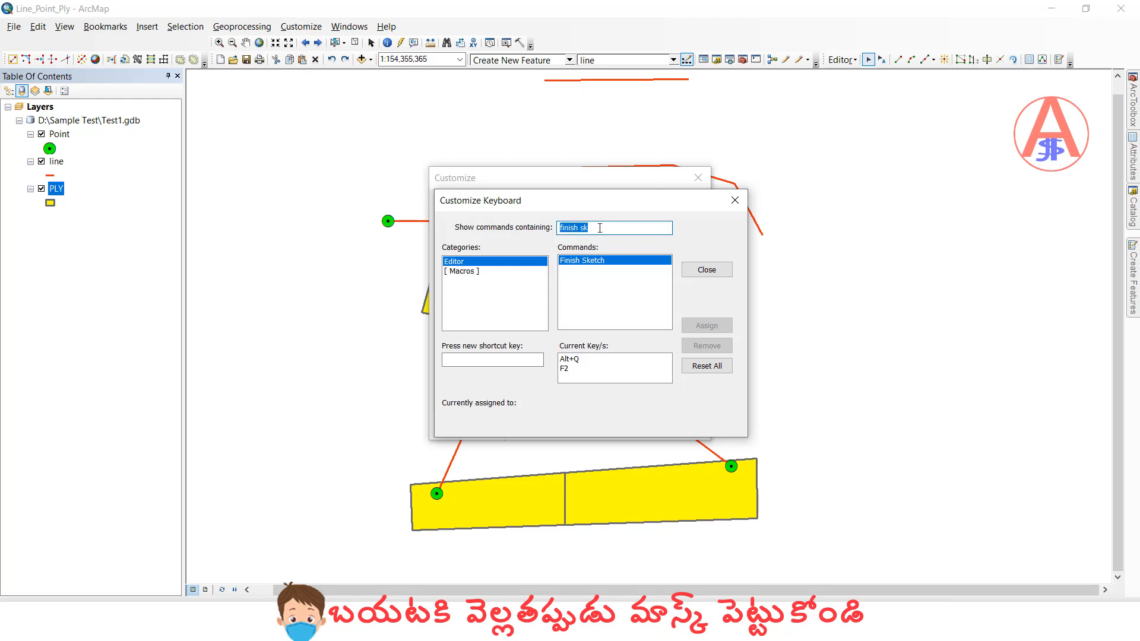
Step: Find End Point Arc Tool and assign it the shortcut Alt+A
type("end")
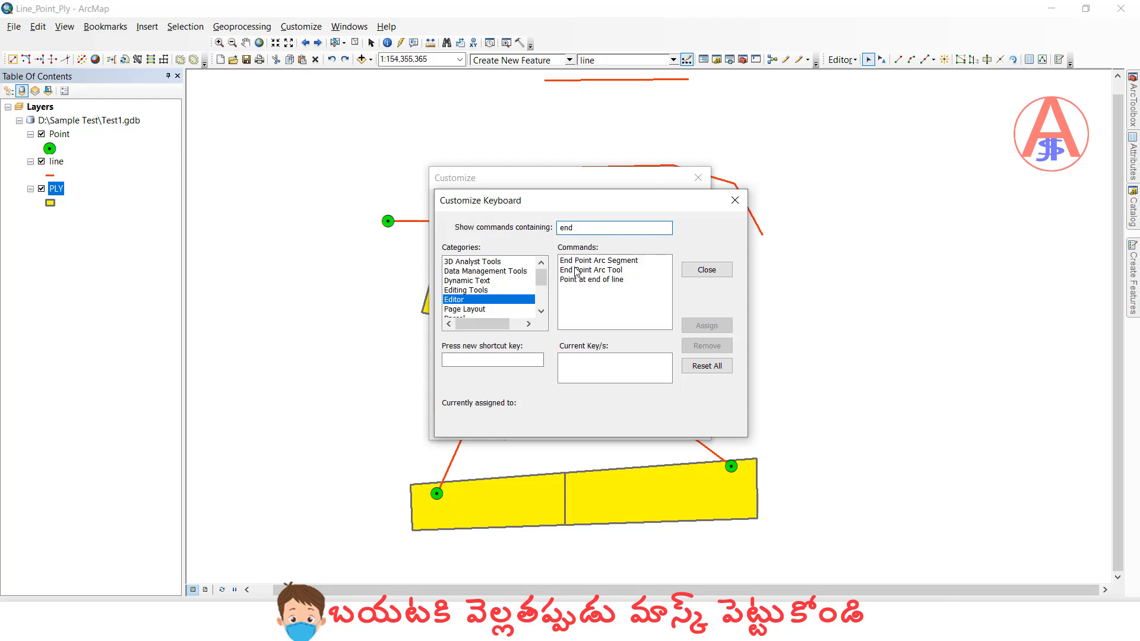
left_click(591, 269)
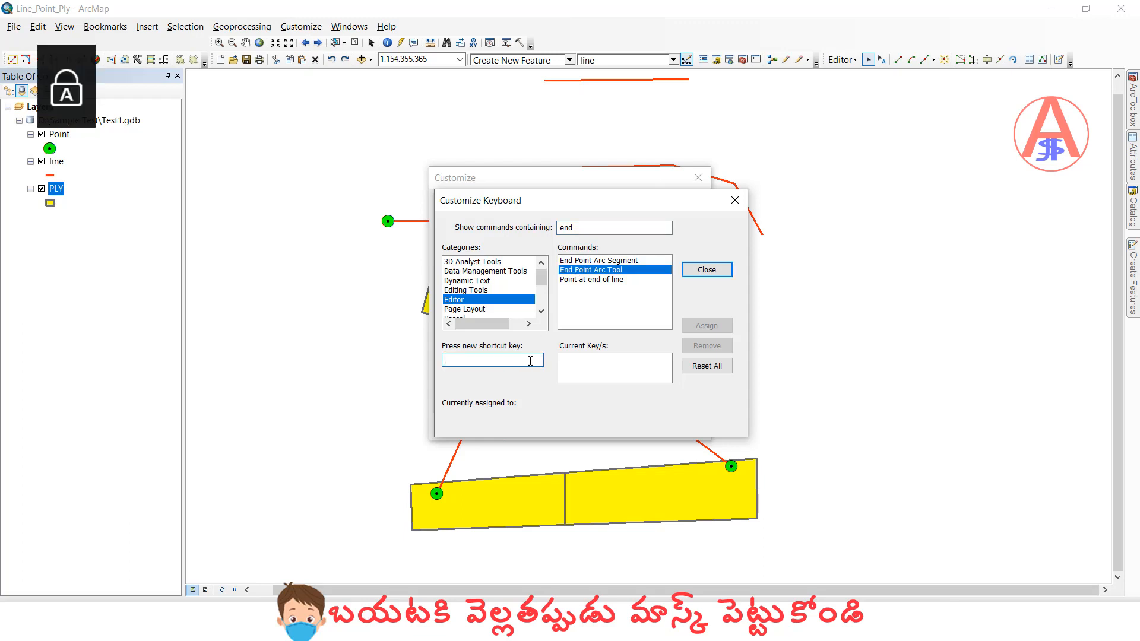
type("Alt+A")
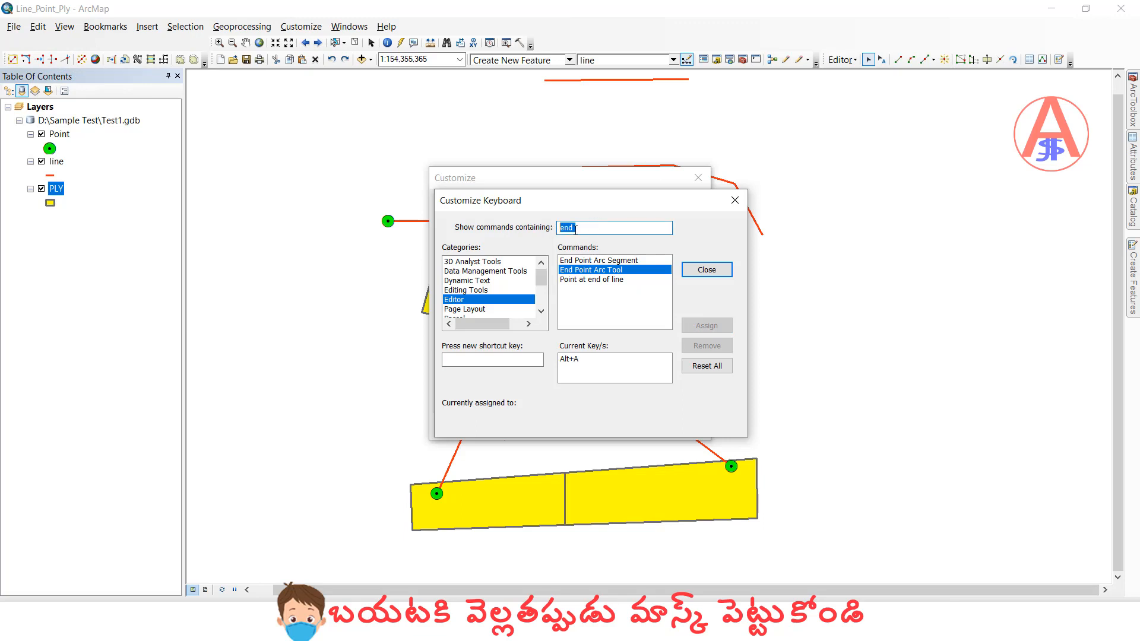
Step: Find the Merge command and assign it the shortcut Alt+R
type("m")
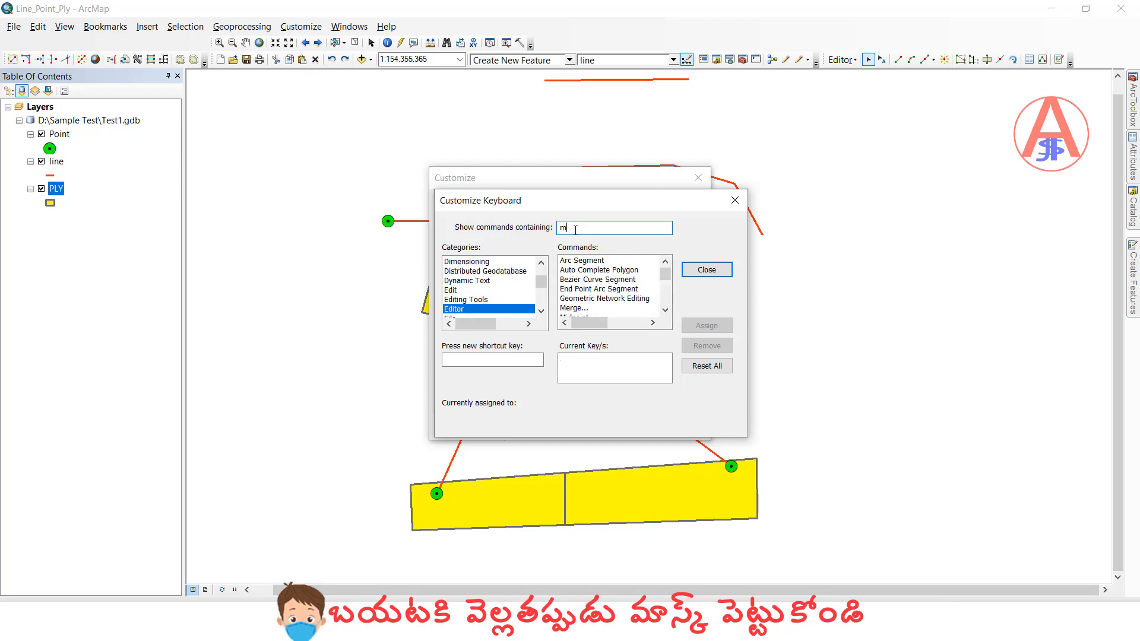
type("er")
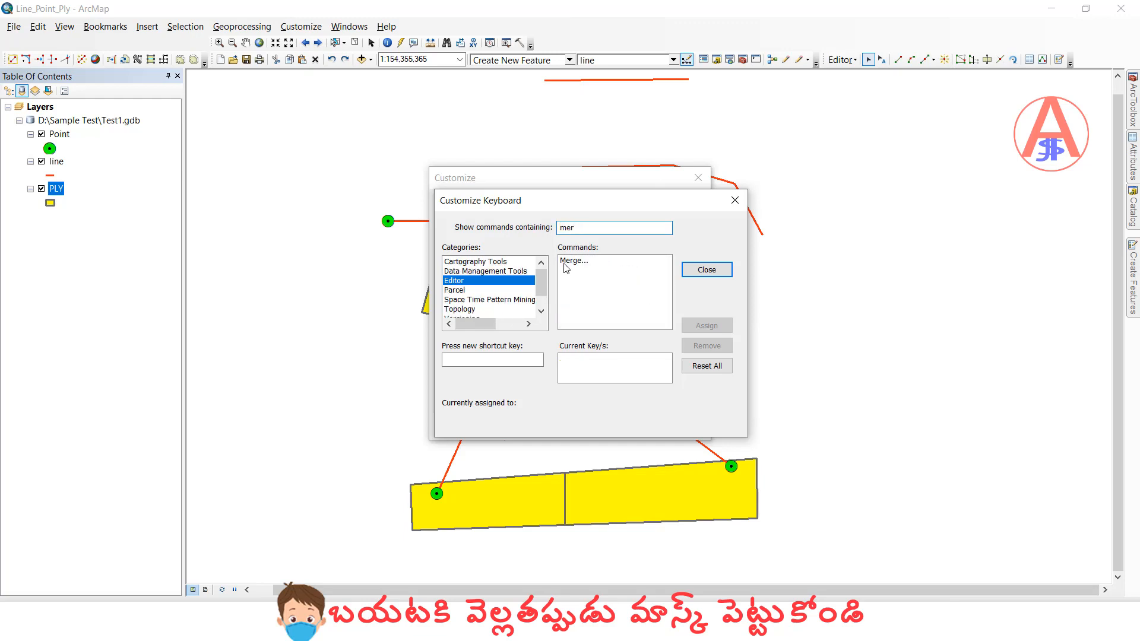
left_click(575, 260)
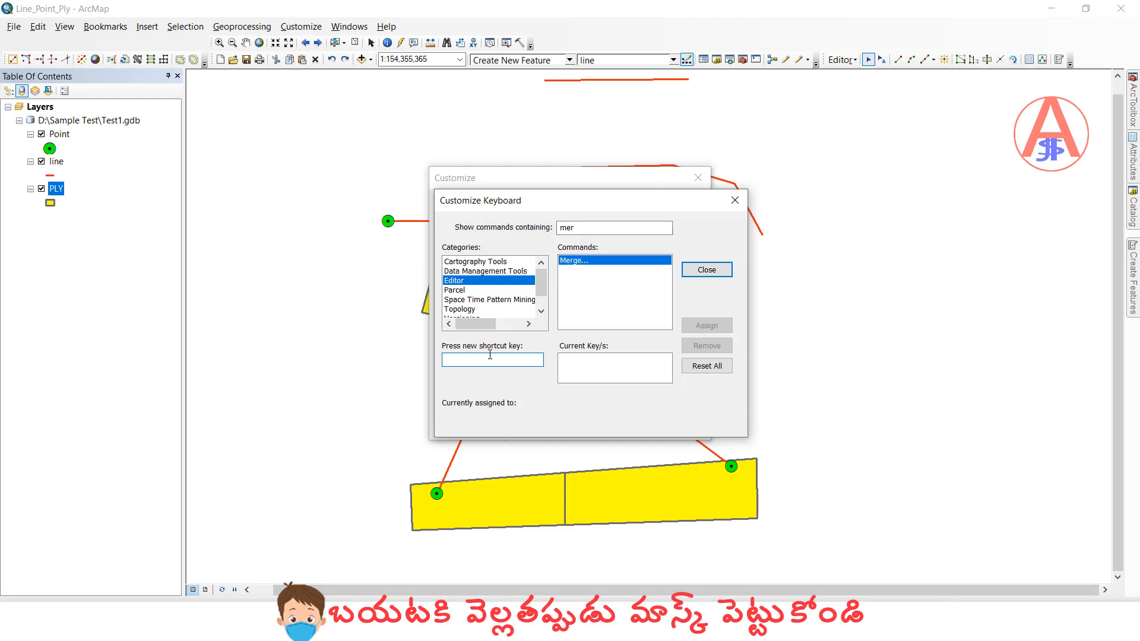
key("Alt+r")
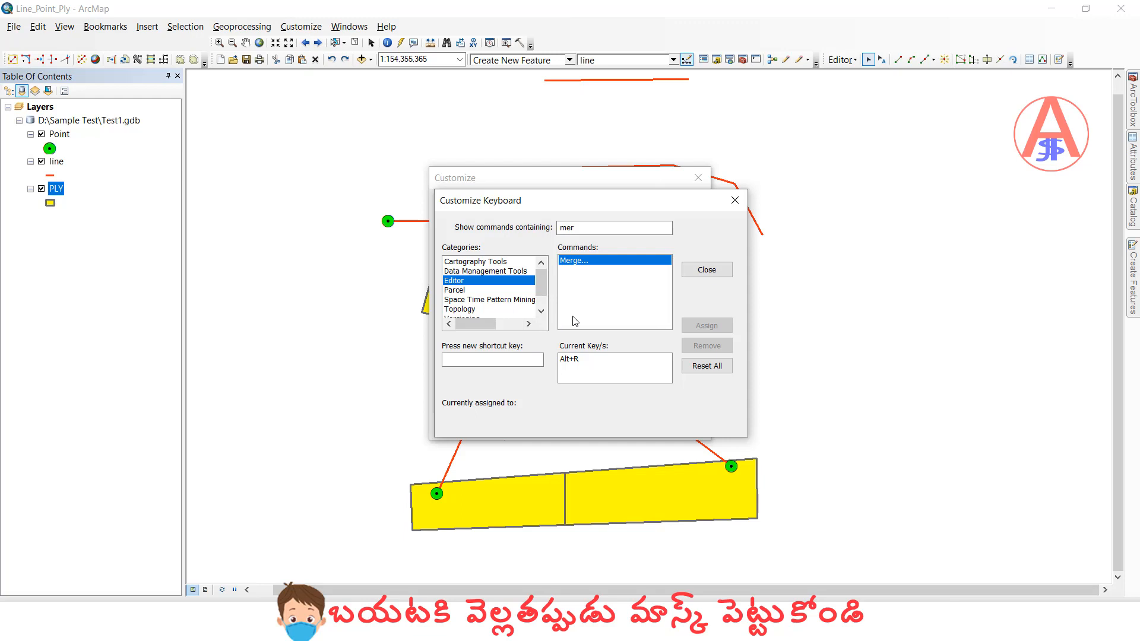
mouse_move(686, 286)
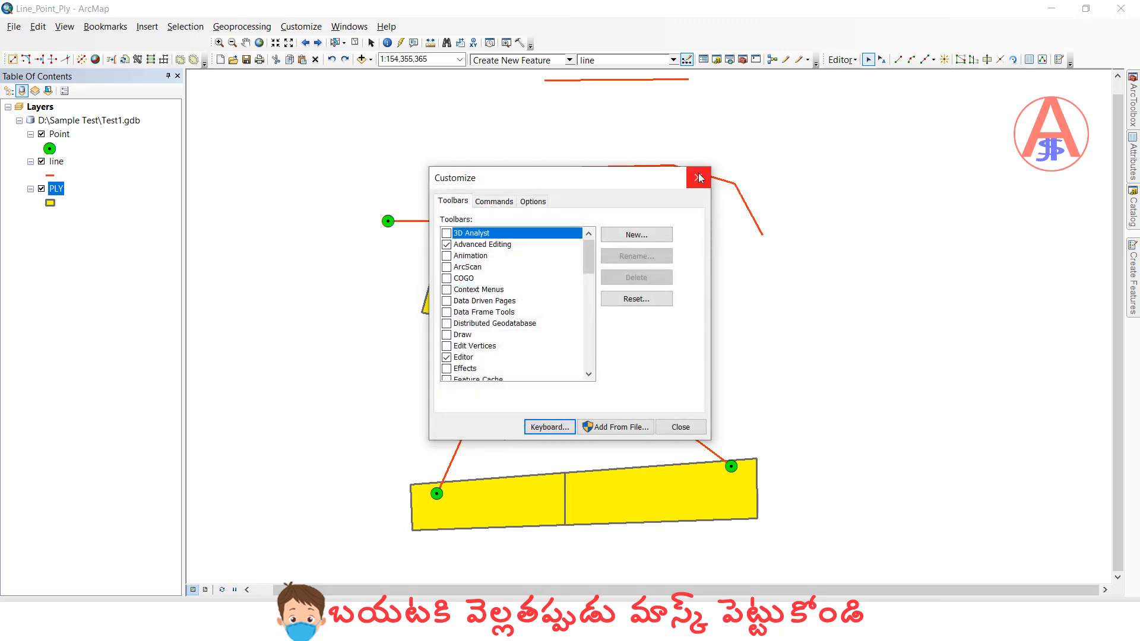
Step: Close the Customize Keyboard and Customize dialogs to return to the map
left_click(697, 177)
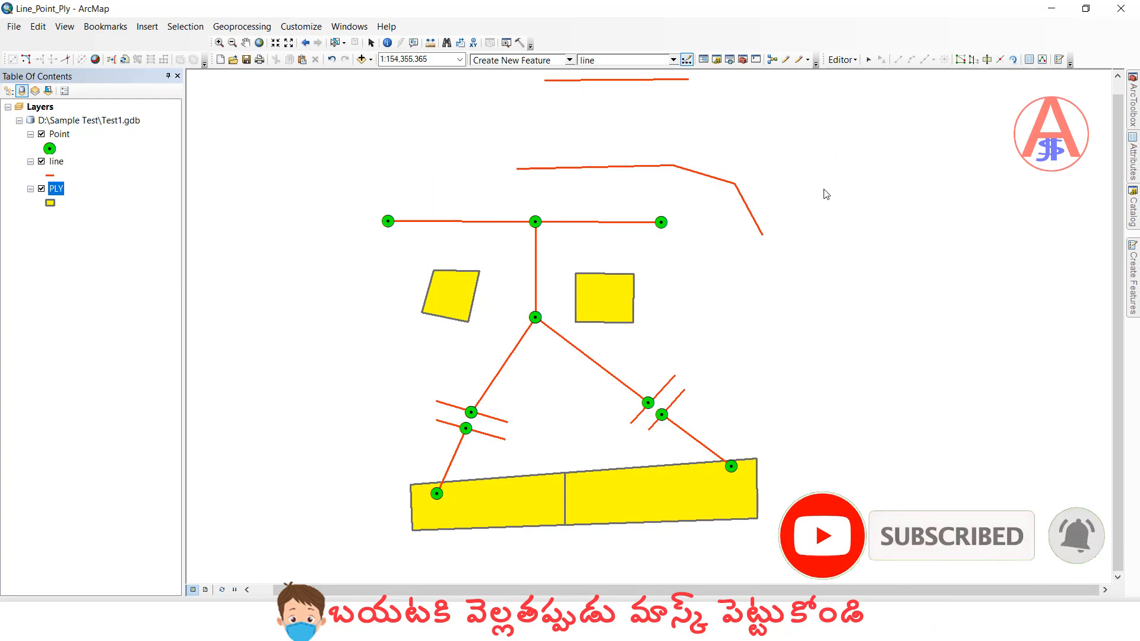
mouse_move(830, 282)
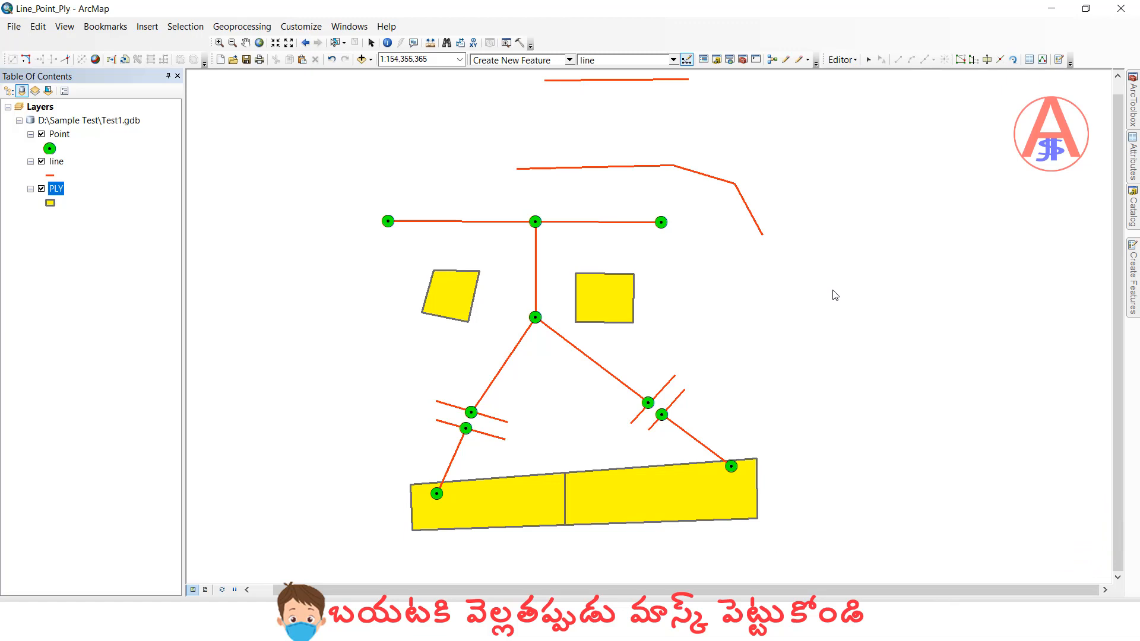
mouse_move(860, 237)
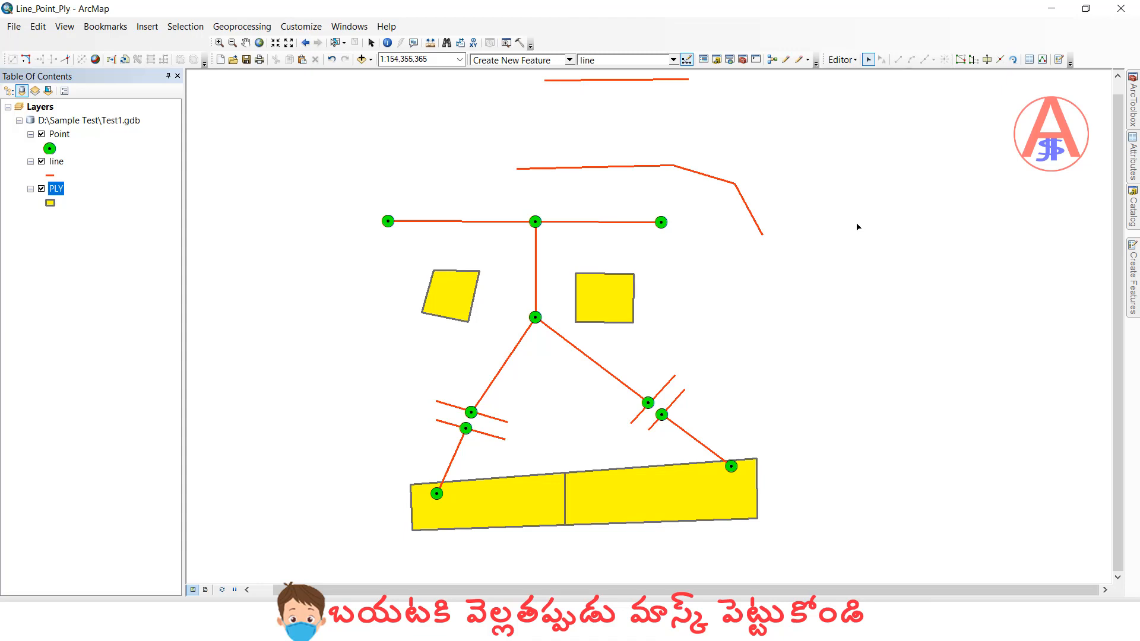
mouse_move(870, 206)
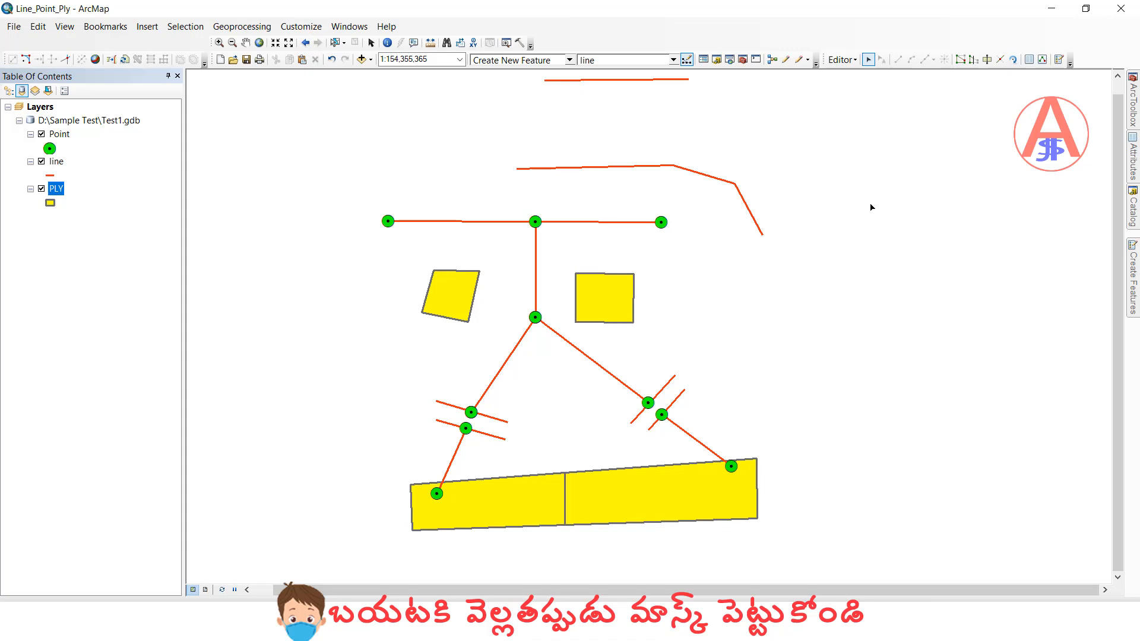
mouse_move(867, 60)
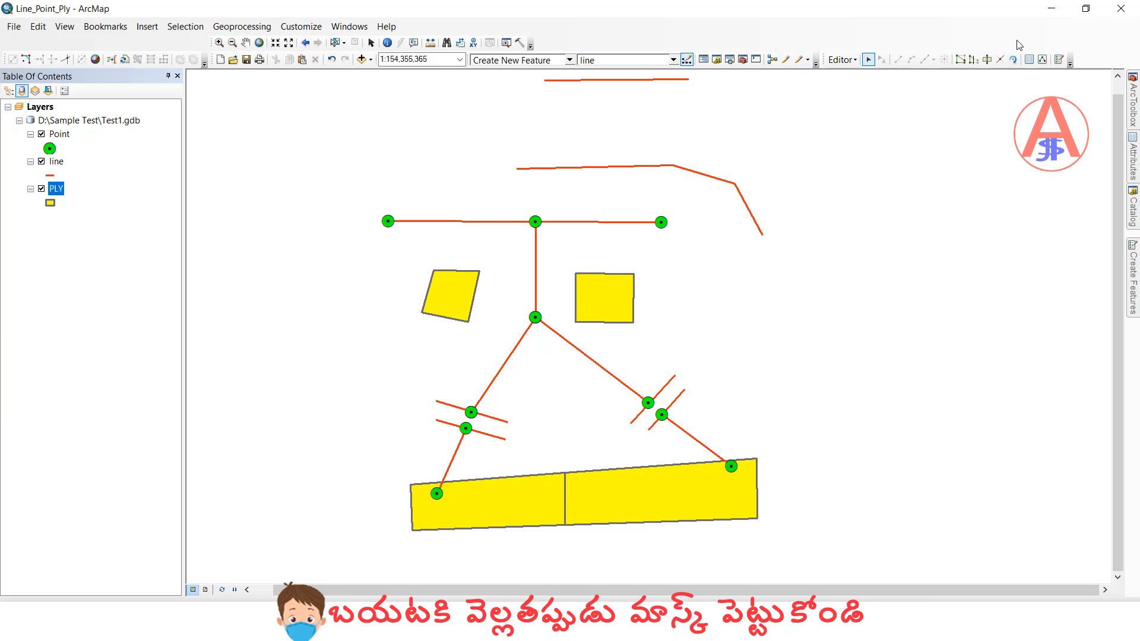
mouse_move(880, 235)
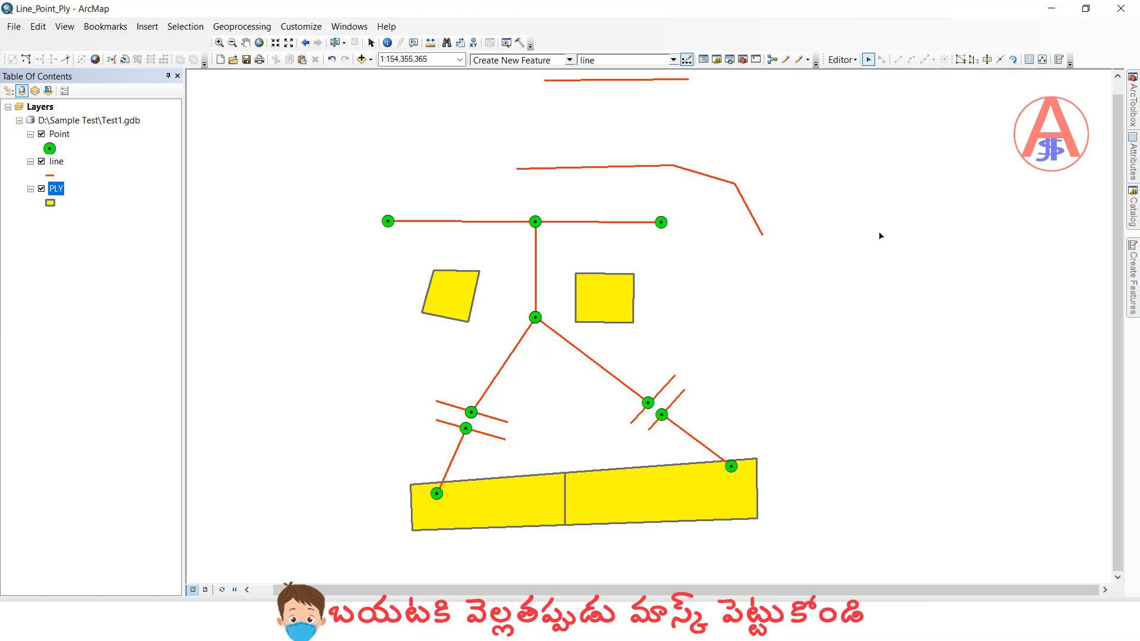
mouse_move(875, 277)
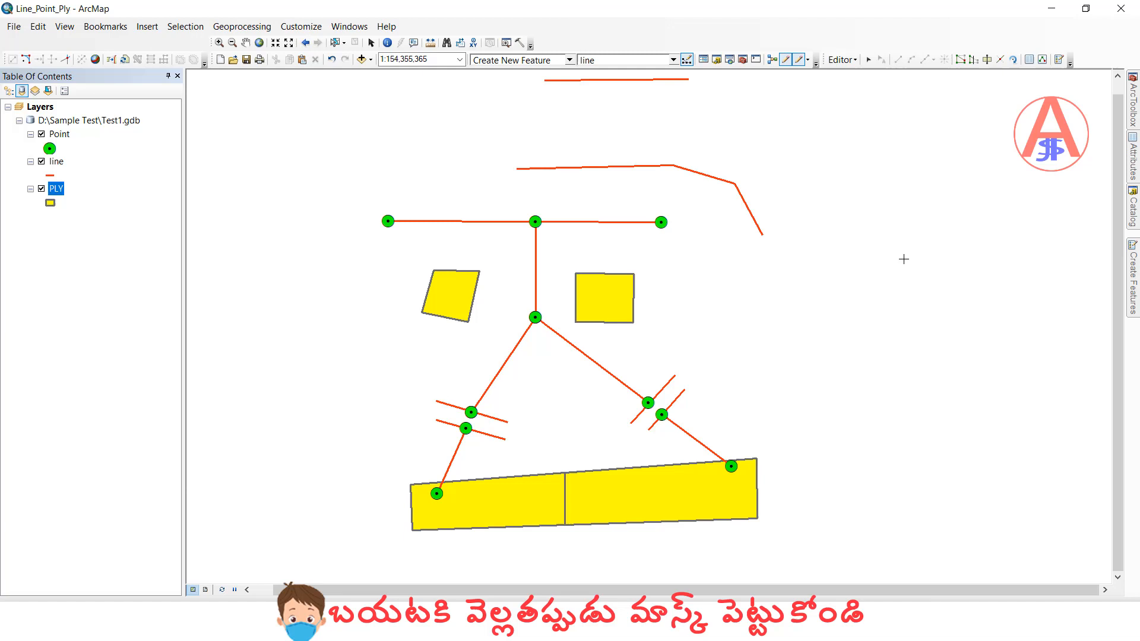
Step: Sketch a zigzag line, add several Point features, then start a triangular PLY polygon
left_click(923, 343)
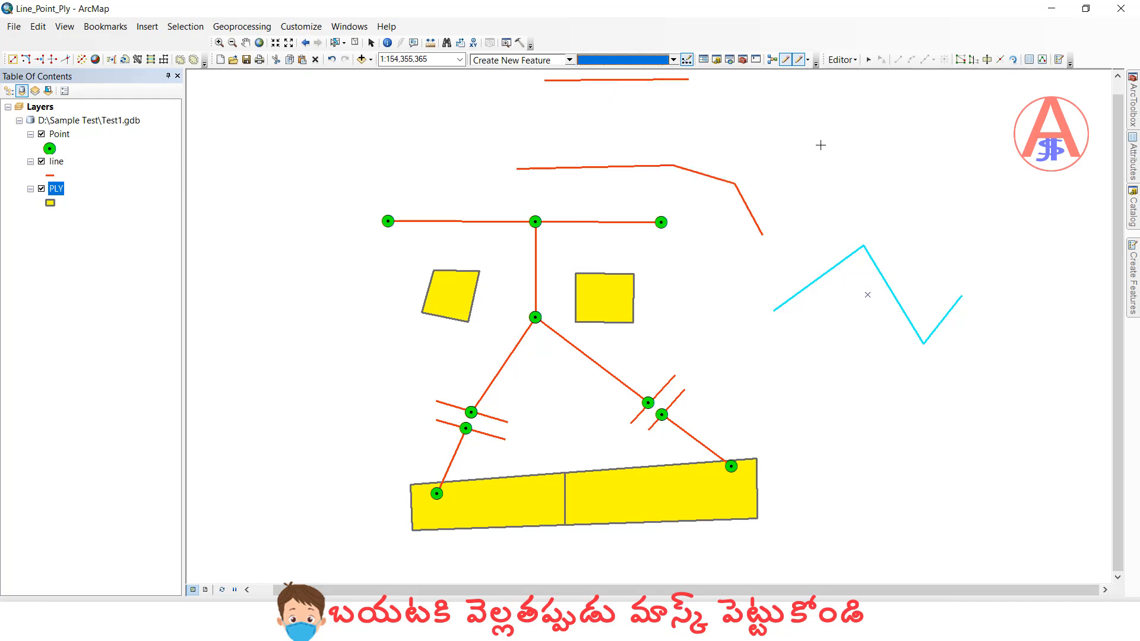
left_click(672, 59)
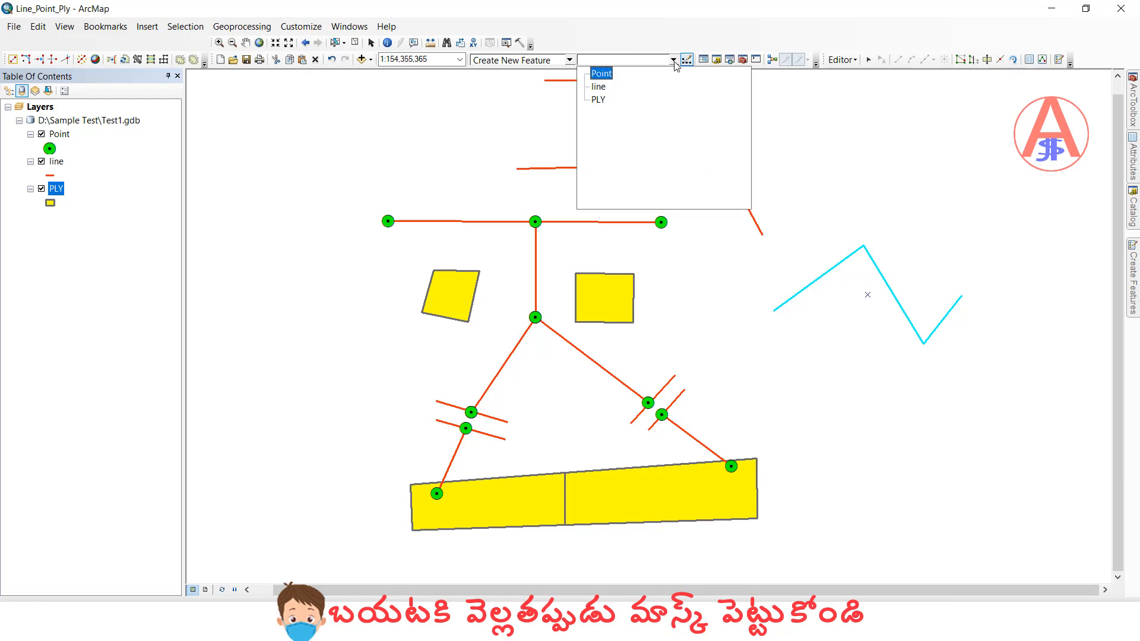
left_click(600, 72)
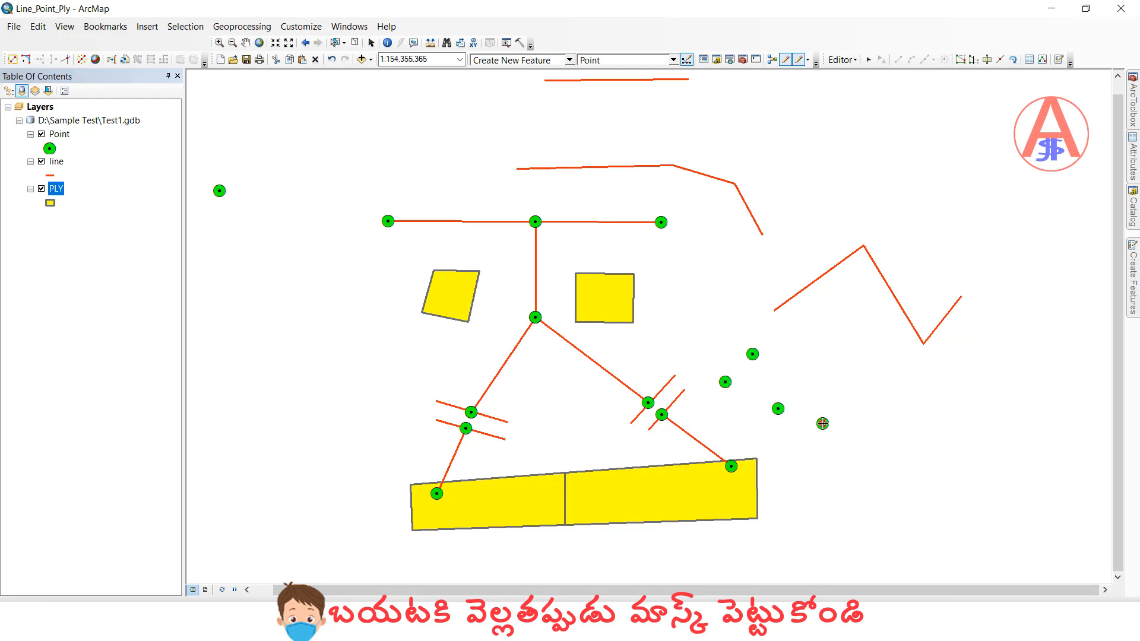
left_click(672, 59)
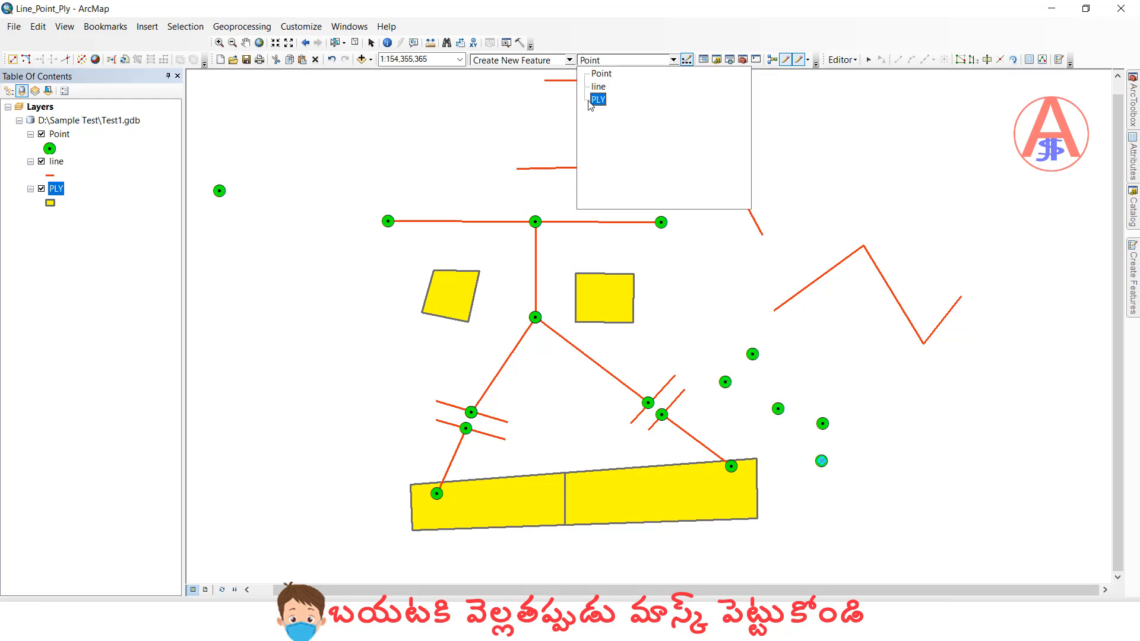
left_click(597, 98)
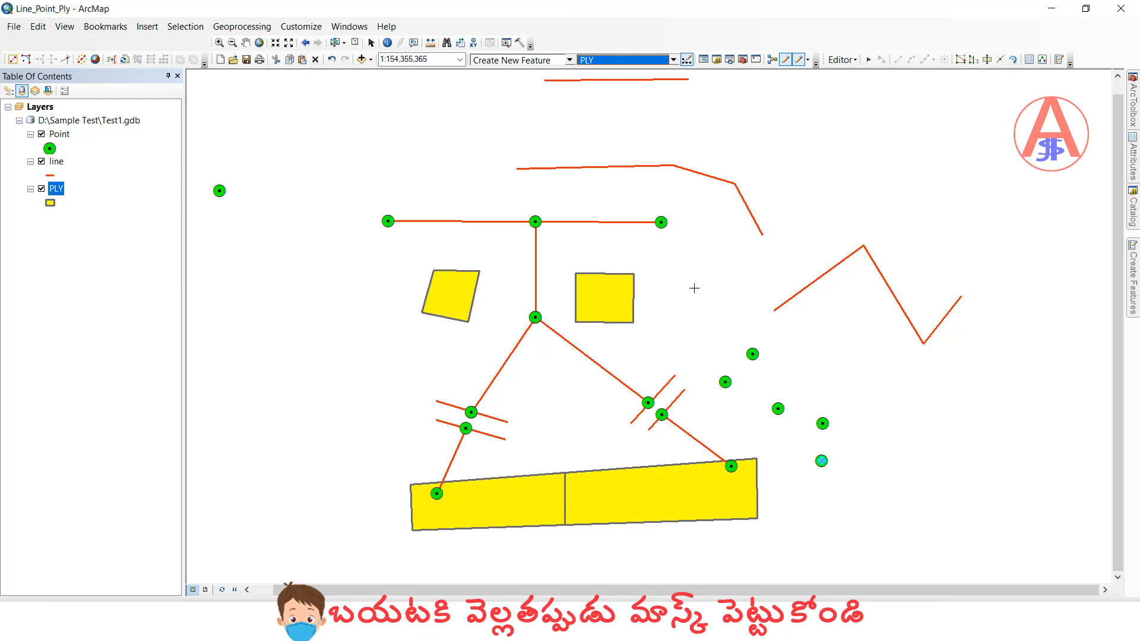
left_click(724, 257)
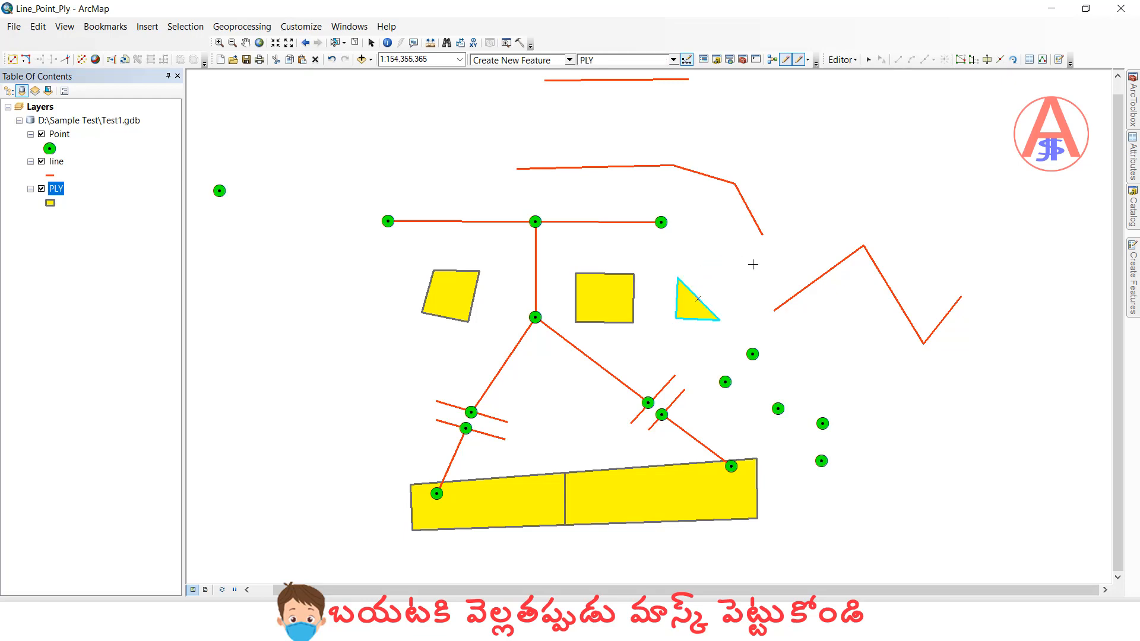
mouse_move(785, 335)
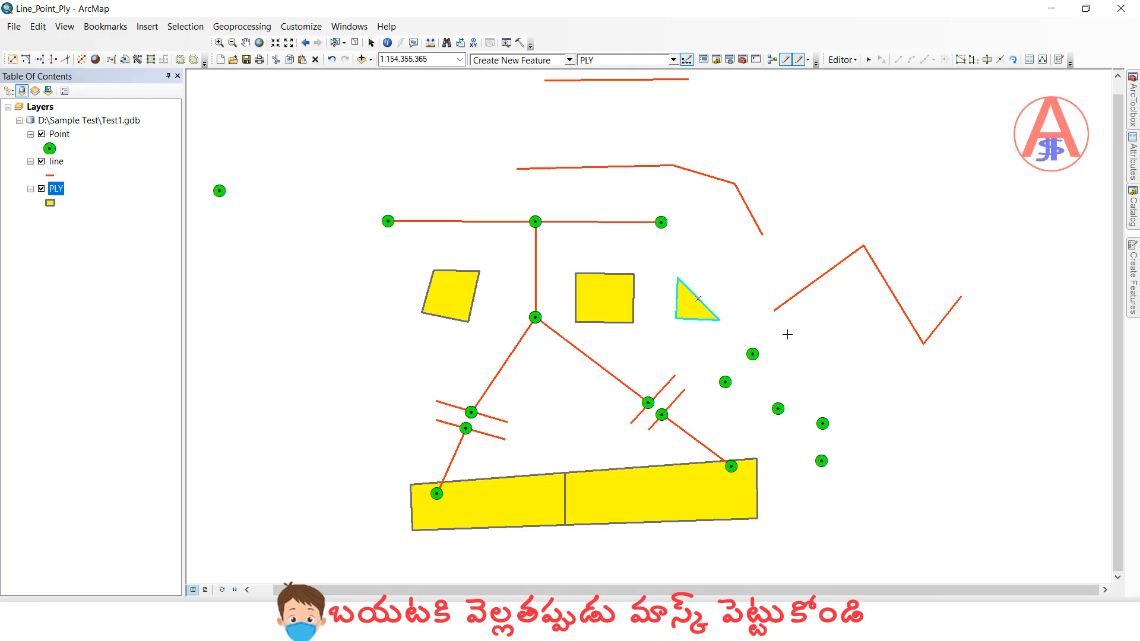
mouse_move(756, 331)
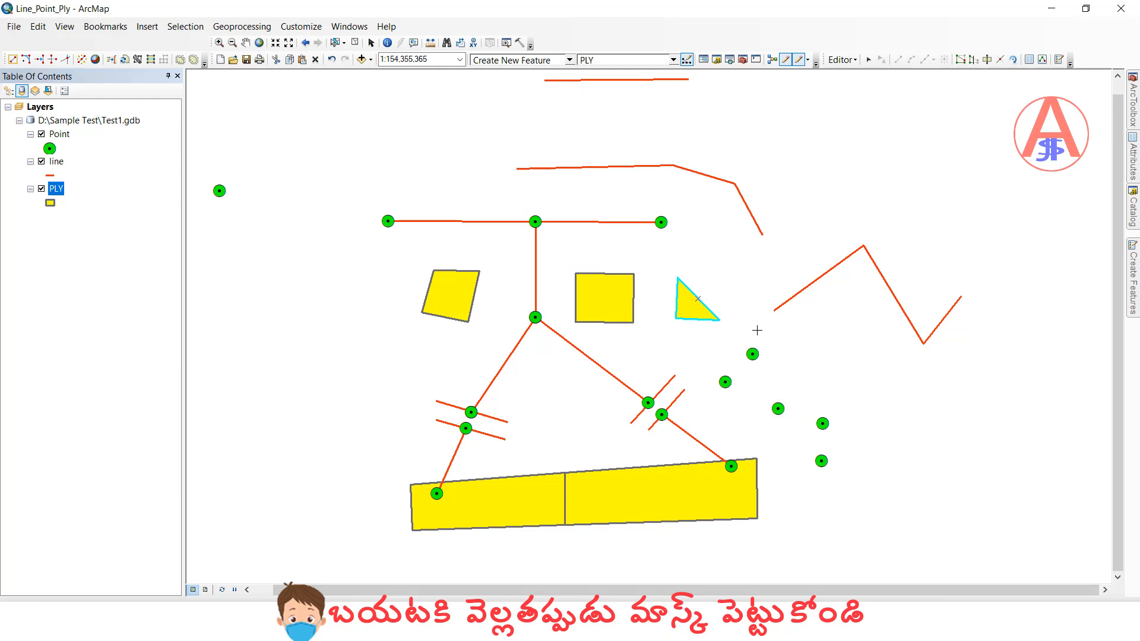
mouse_move(734, 326)
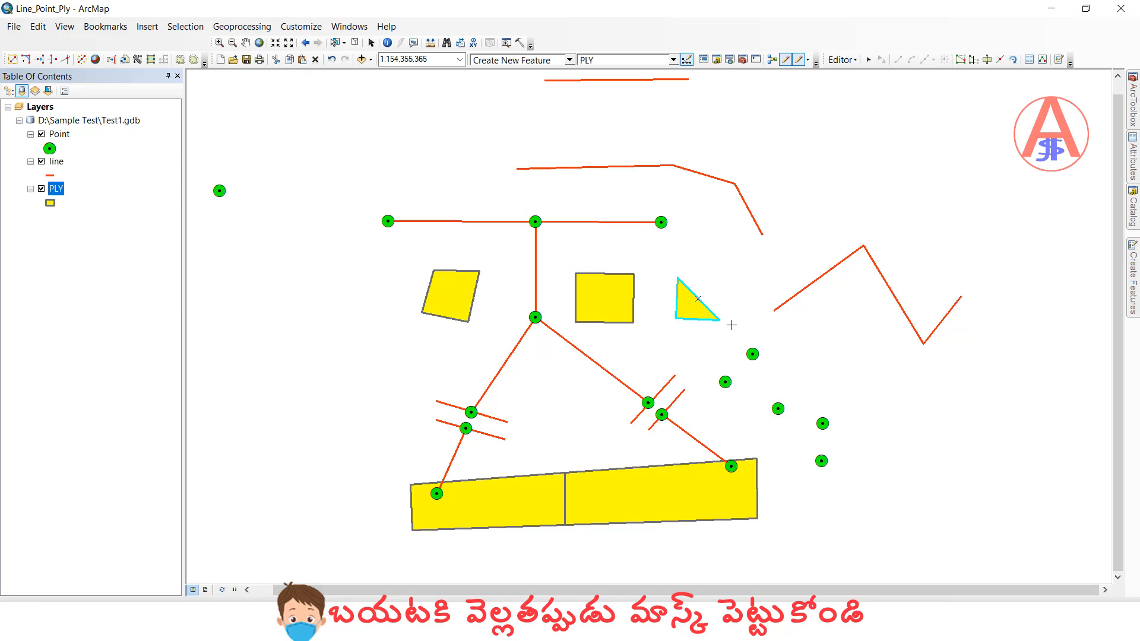
mouse_move(717, 258)
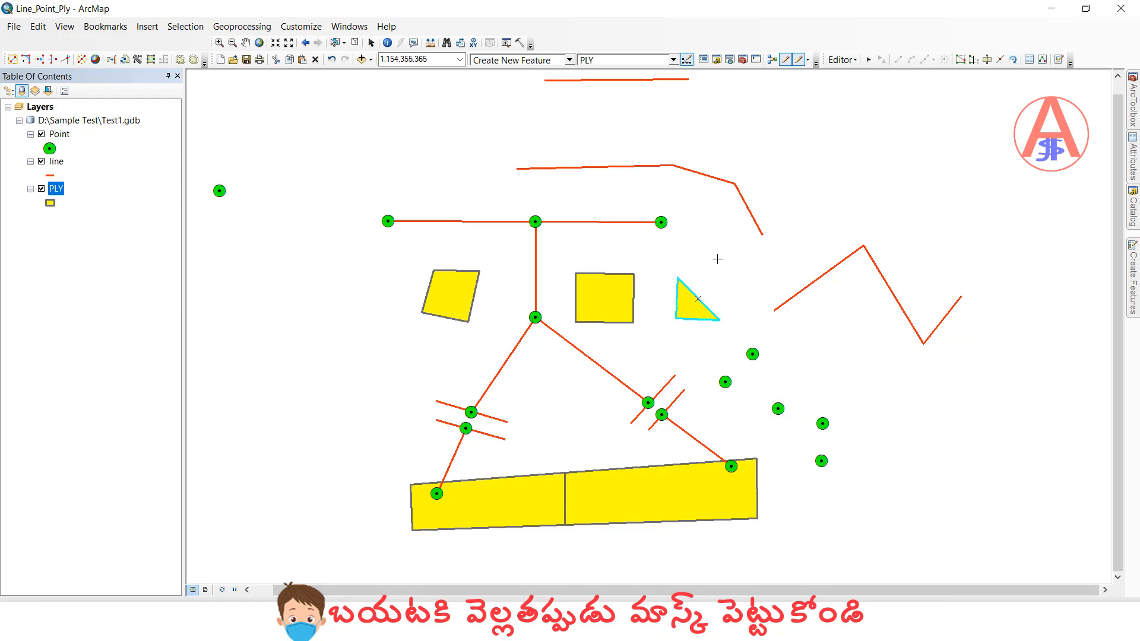
mouse_move(698, 255)
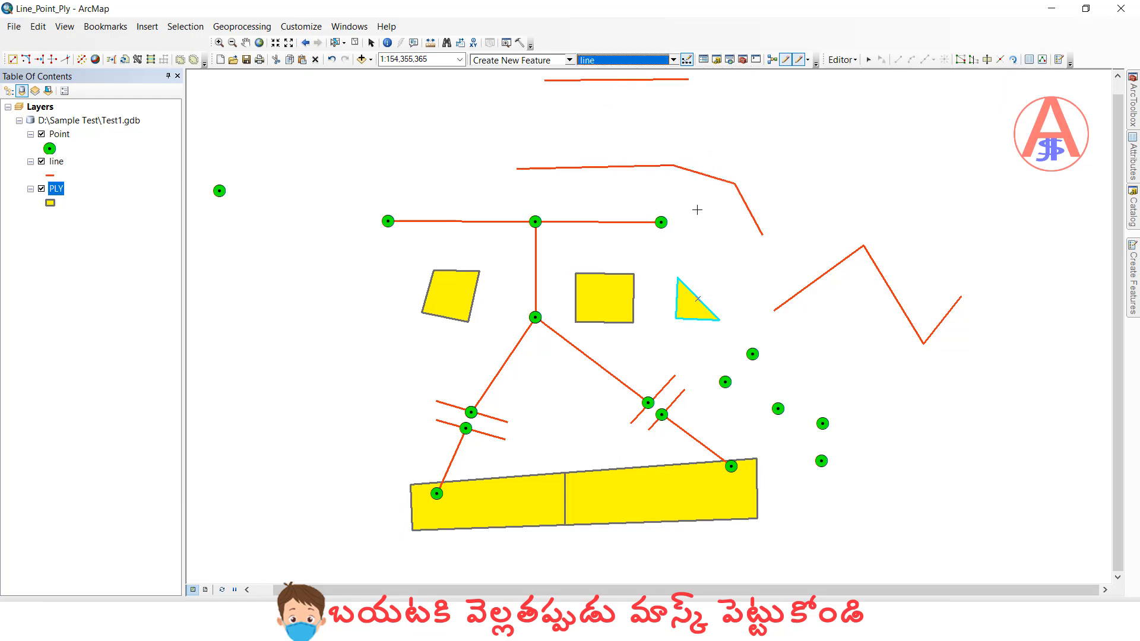
mouse_move(782, 262)
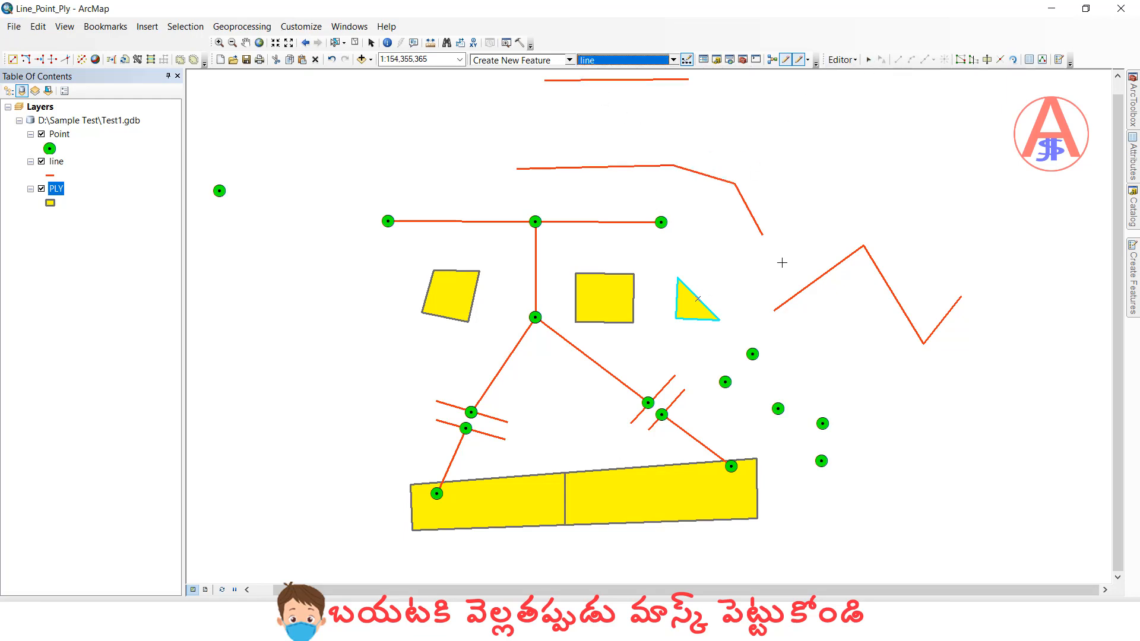
mouse_move(804, 238)
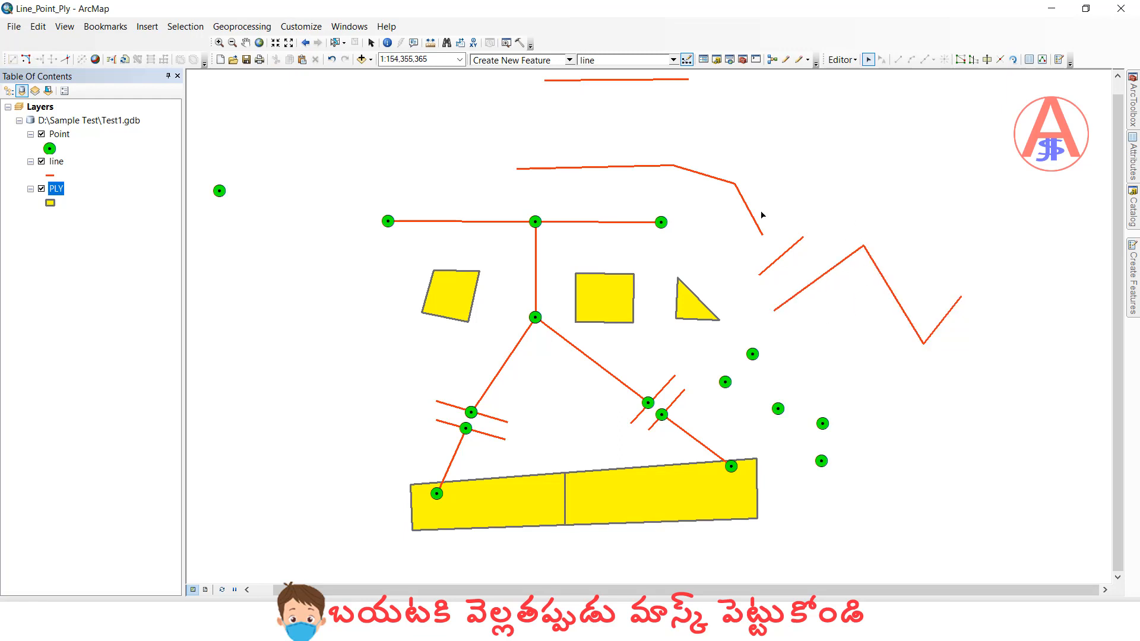
Step: Select the upper bent line with the Edit tool for merging
left_click(654, 168)
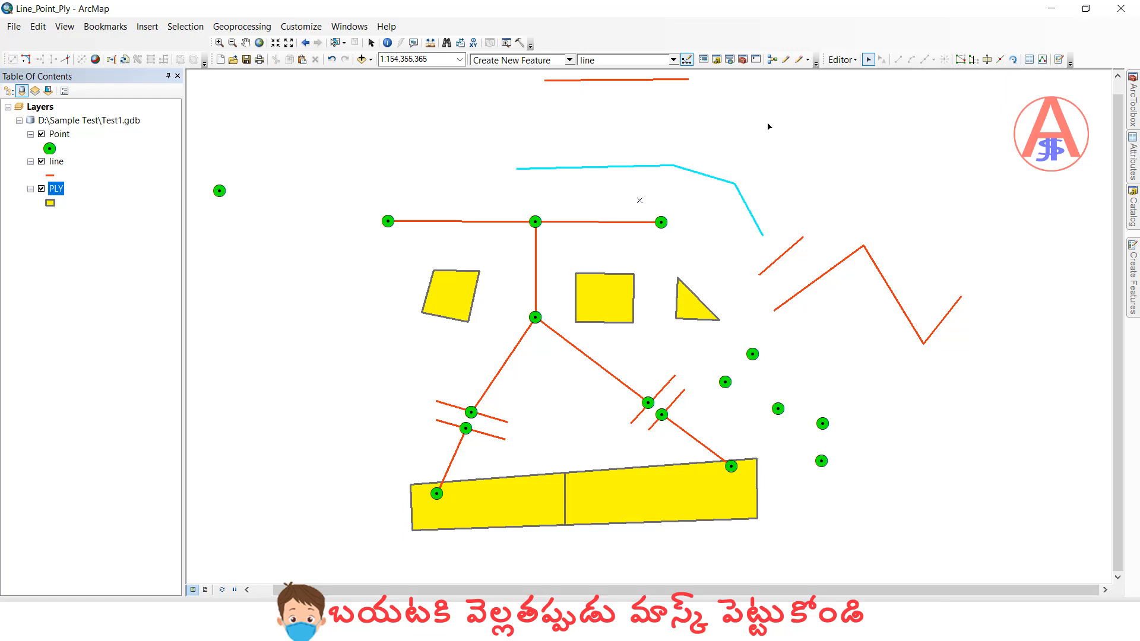
mouse_move(695, 170)
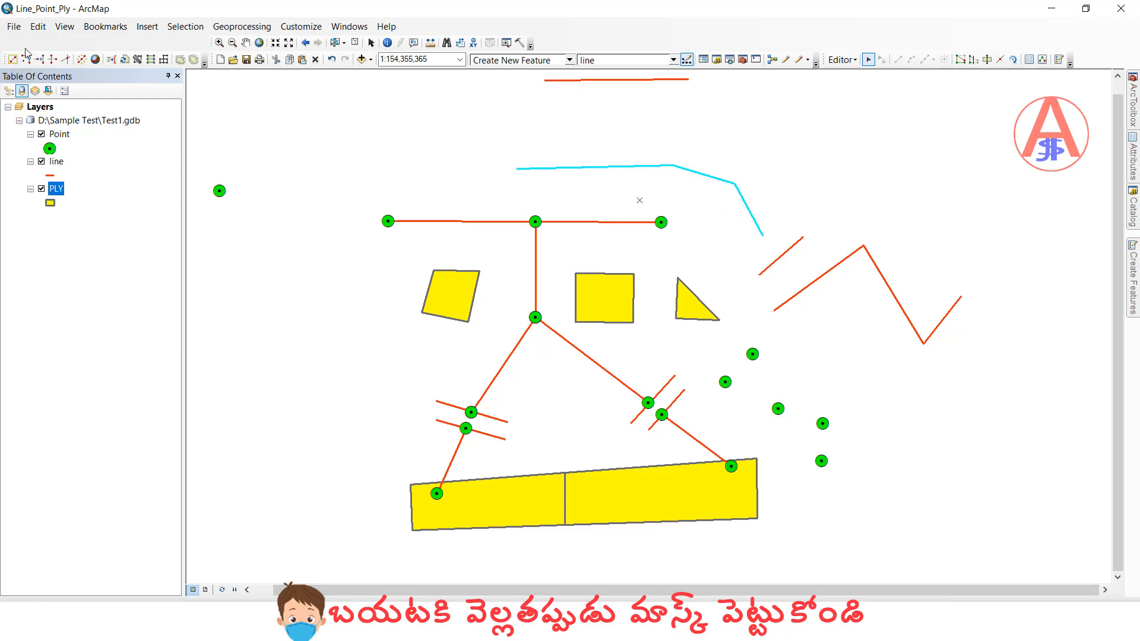
Step: Run Editor > Merge on the selected lines, keeping the first AMARG line feature
left_click(839, 60)
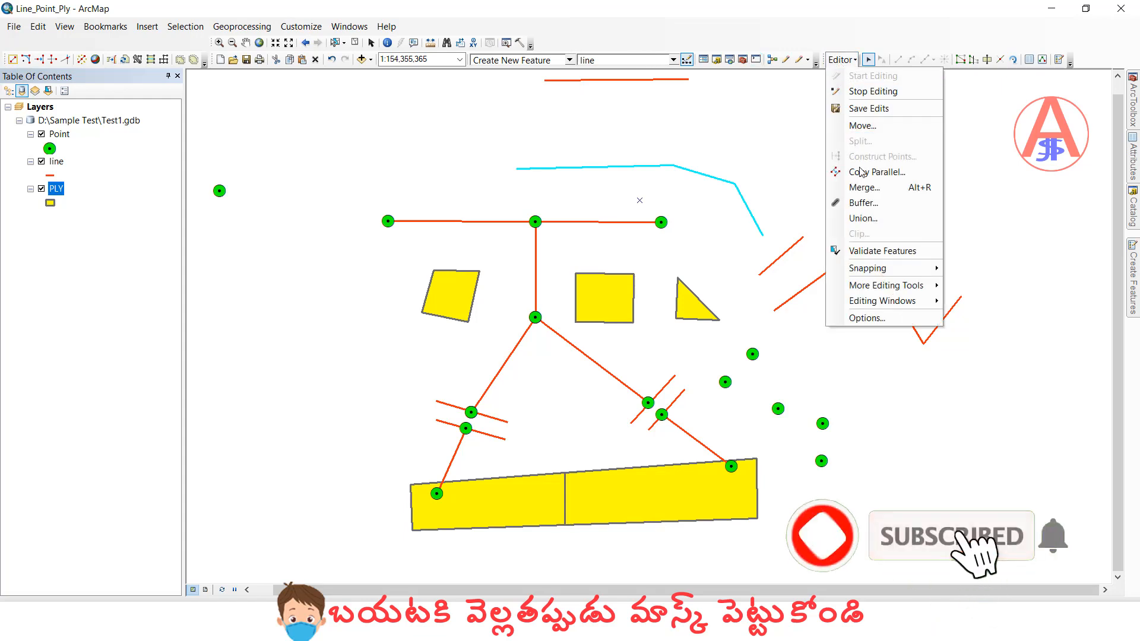
left_click(754, 164)
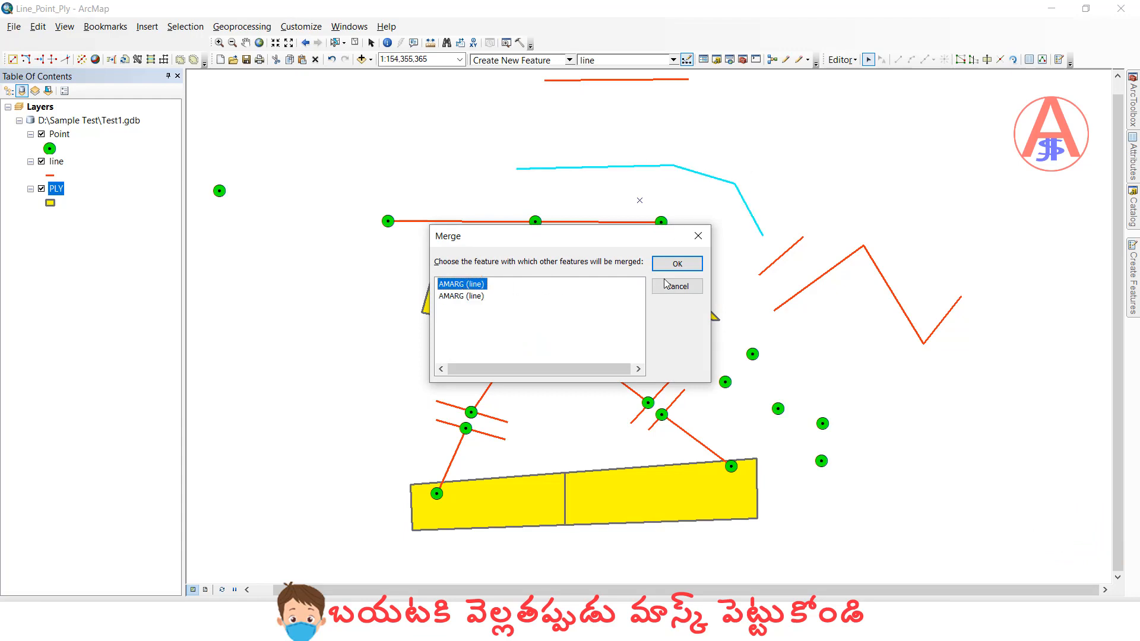
left_click(675, 263)
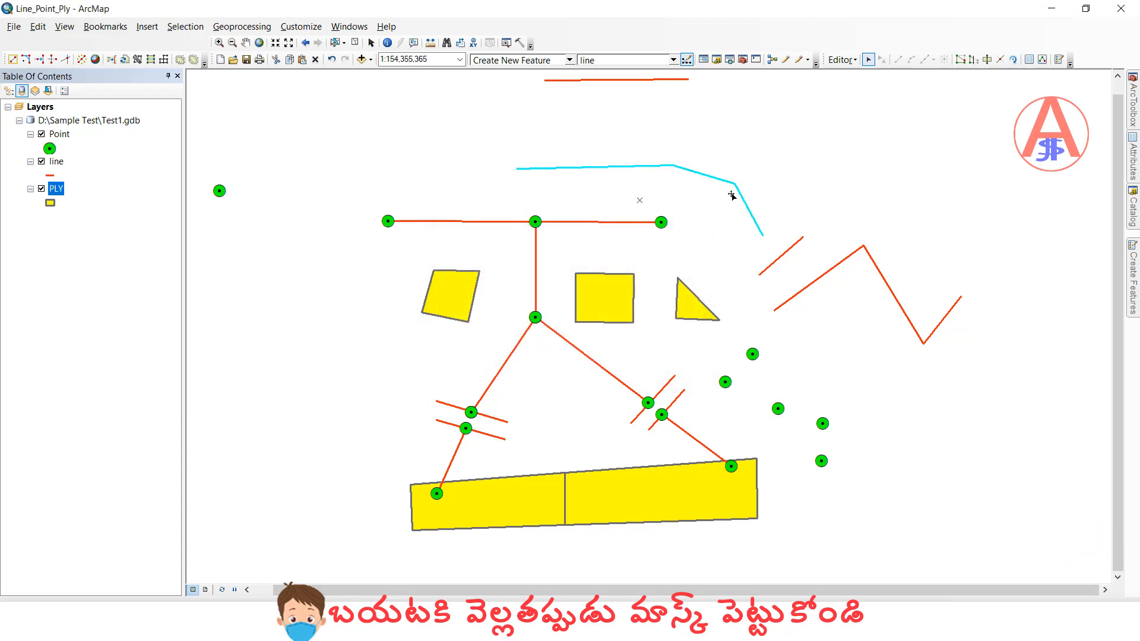
mouse_move(793, 164)
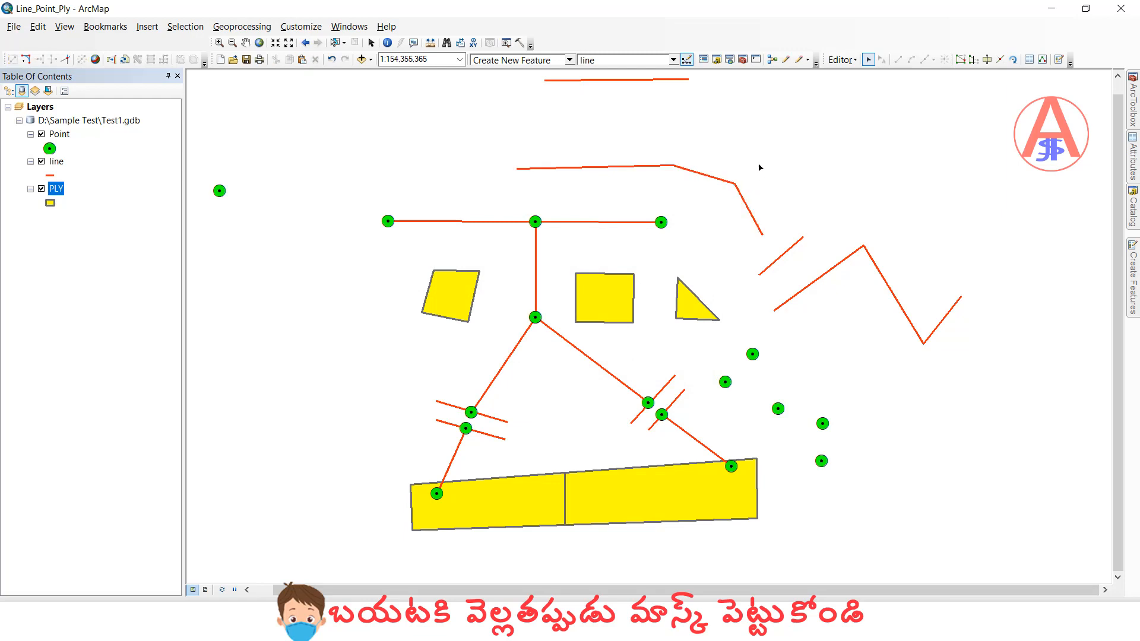
mouse_move(754, 173)
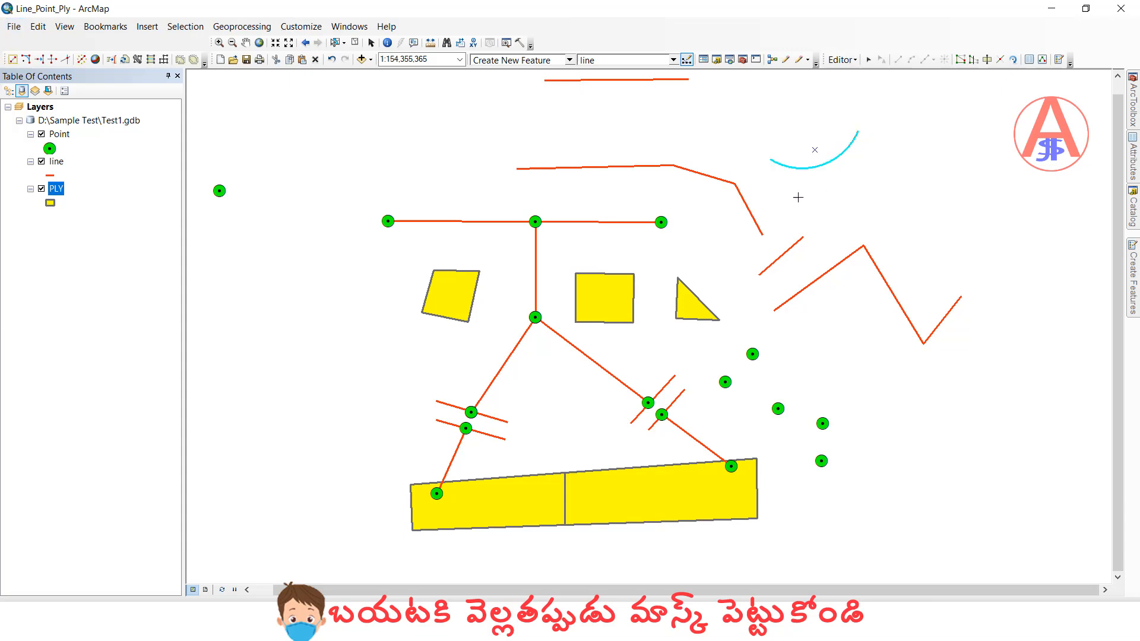
mouse_move(875, 135)
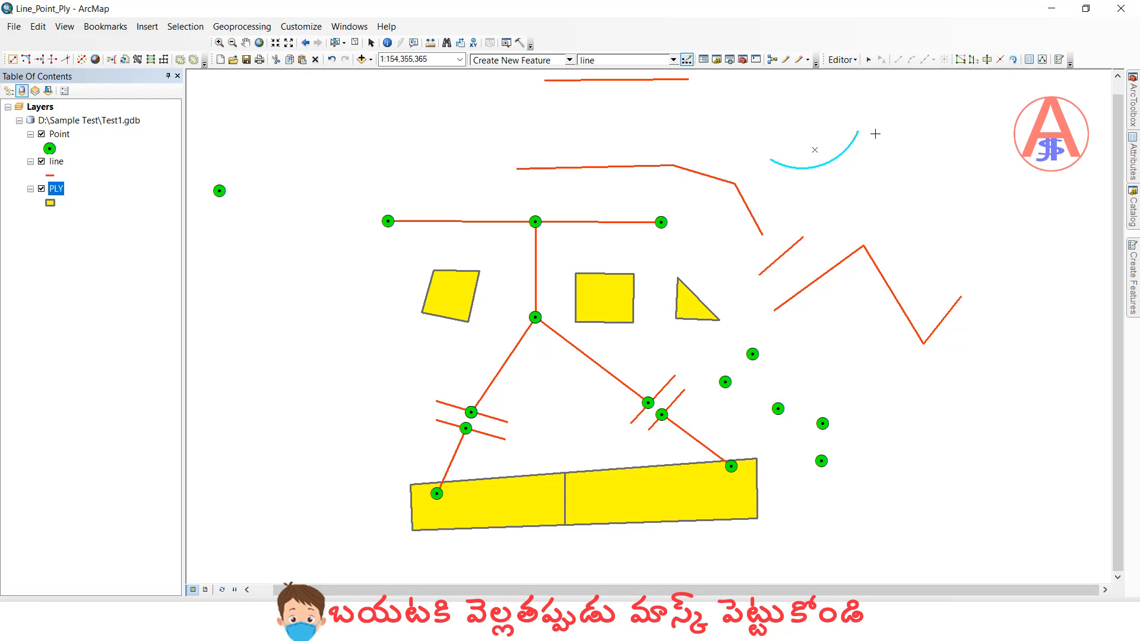
mouse_move(899, 161)
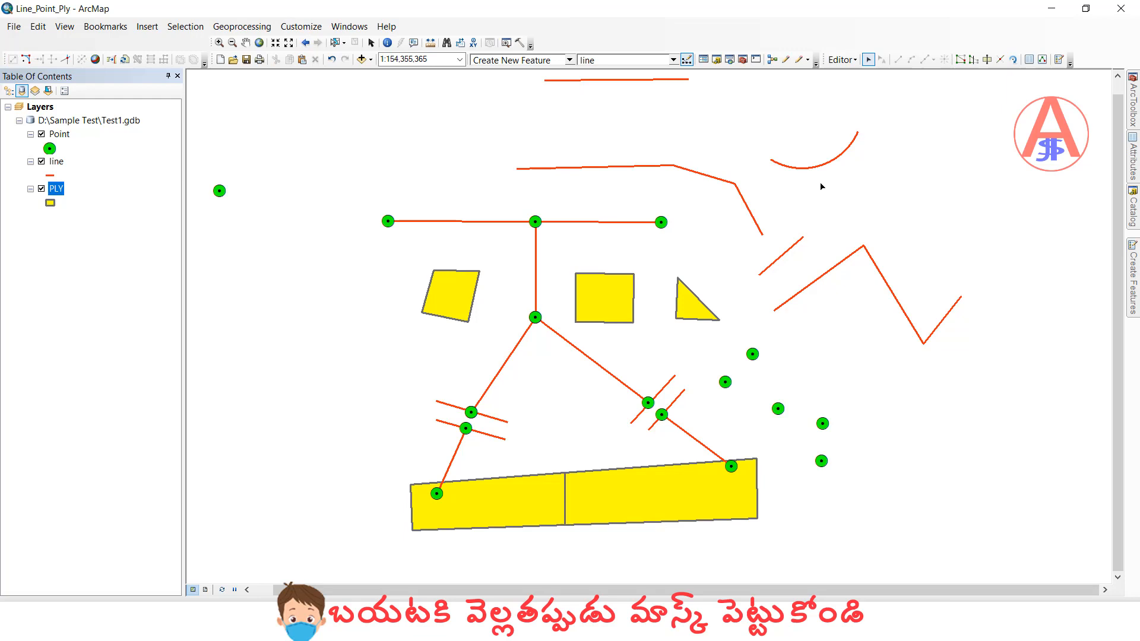
mouse_move(684, 187)
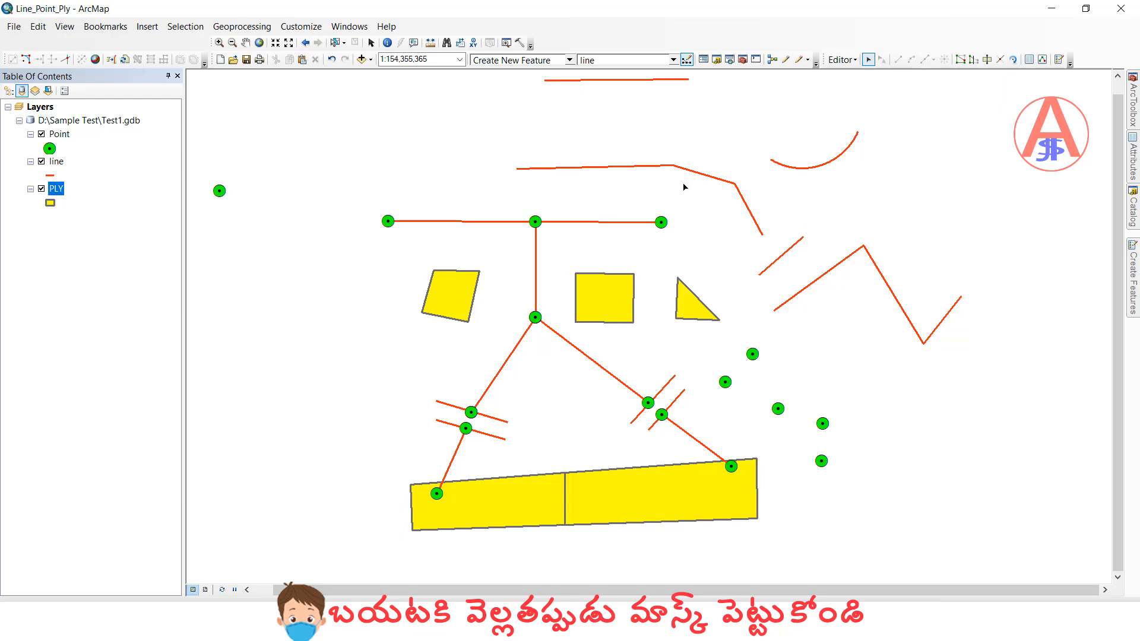
mouse_move(687, 186)
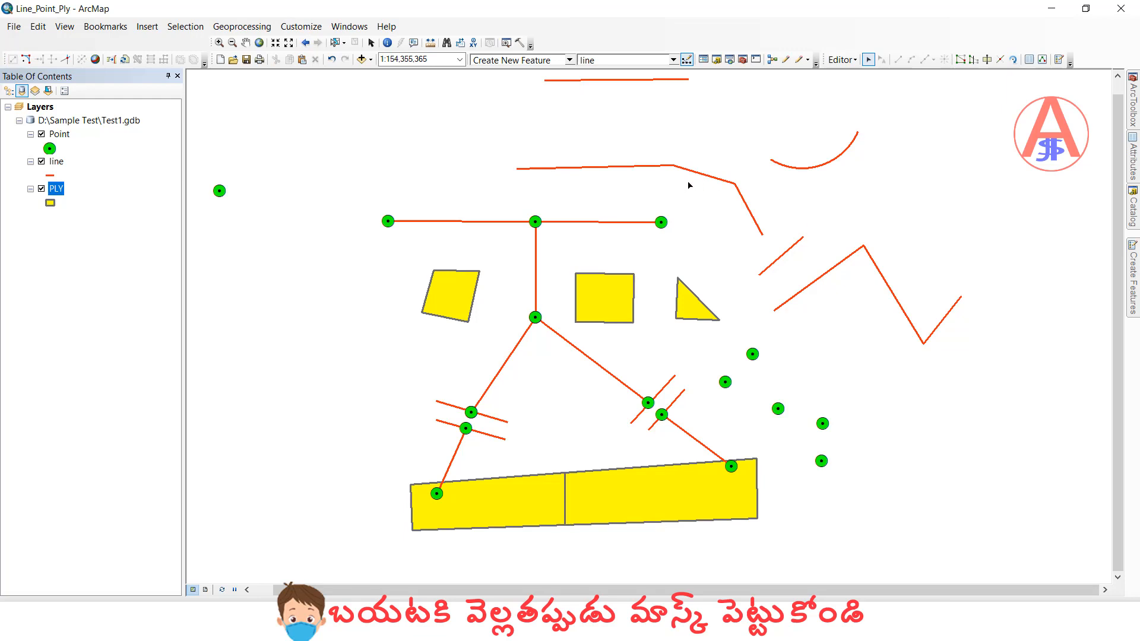